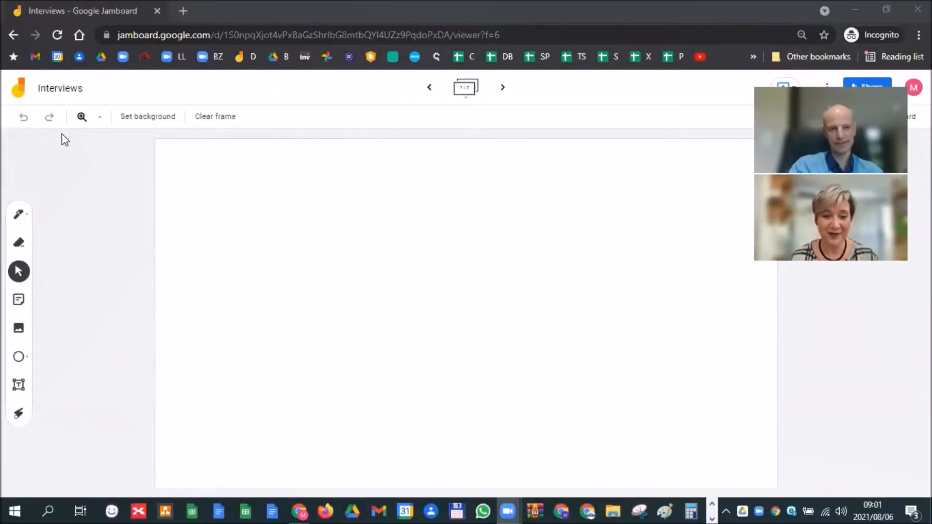
- With the pen, sketch the first desktop computer's screen and stand for the W machine
left_click(19, 214)
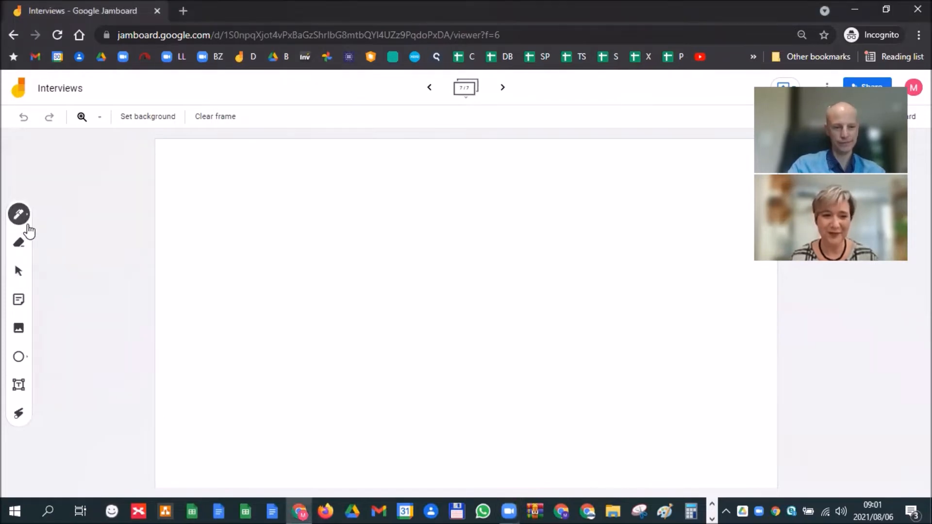
left_click(190, 201)
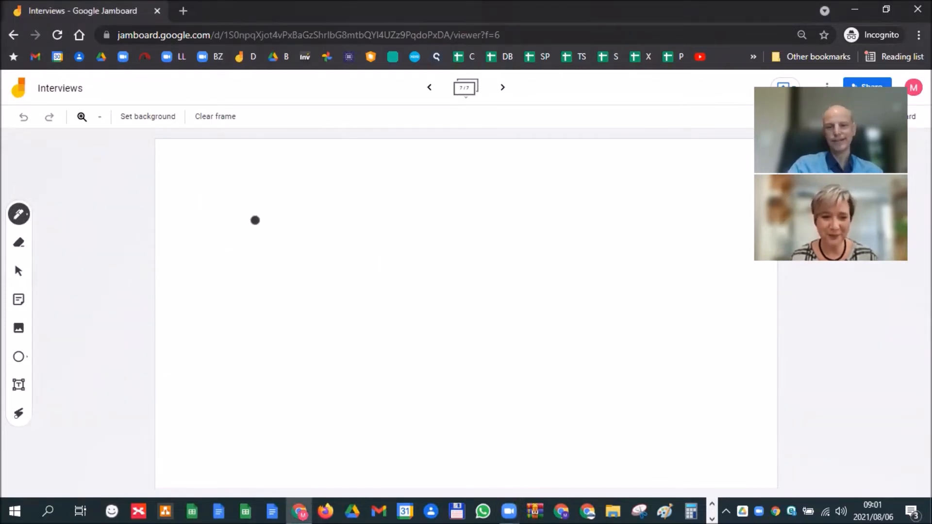
left_click_drag(255, 220, 305, 233)
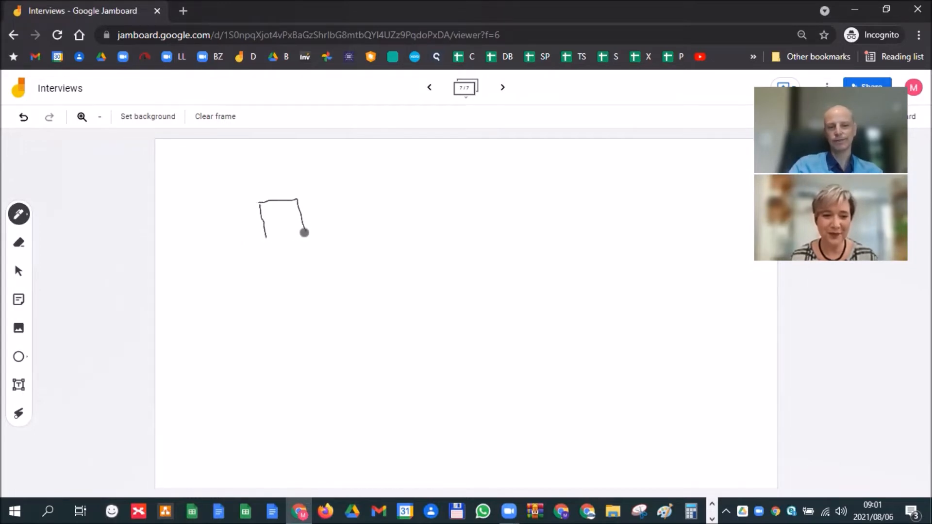
left_click_drag(303, 232, 328, 266)
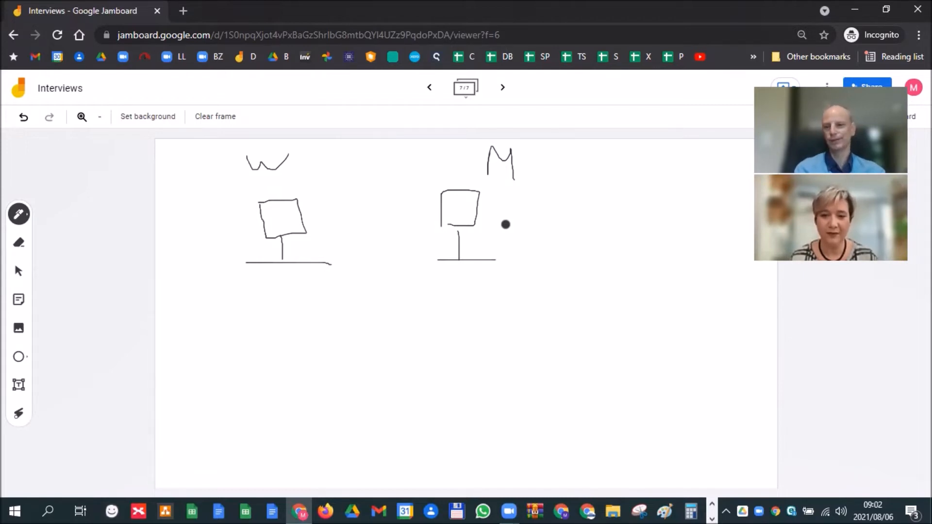
mouse_move(295, 230)
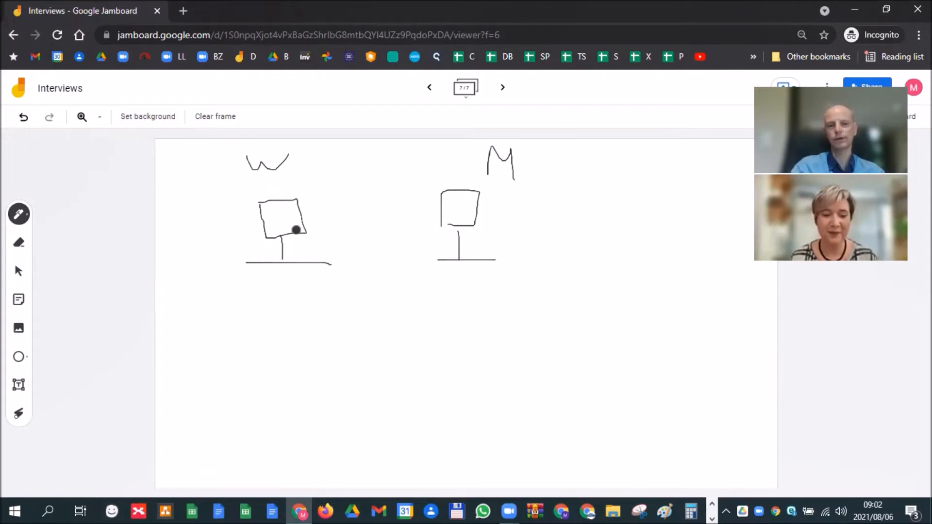
- Draw a hand reaching toward the W computer and another toward the M computer
left_click_drag(202, 194, 238, 208)
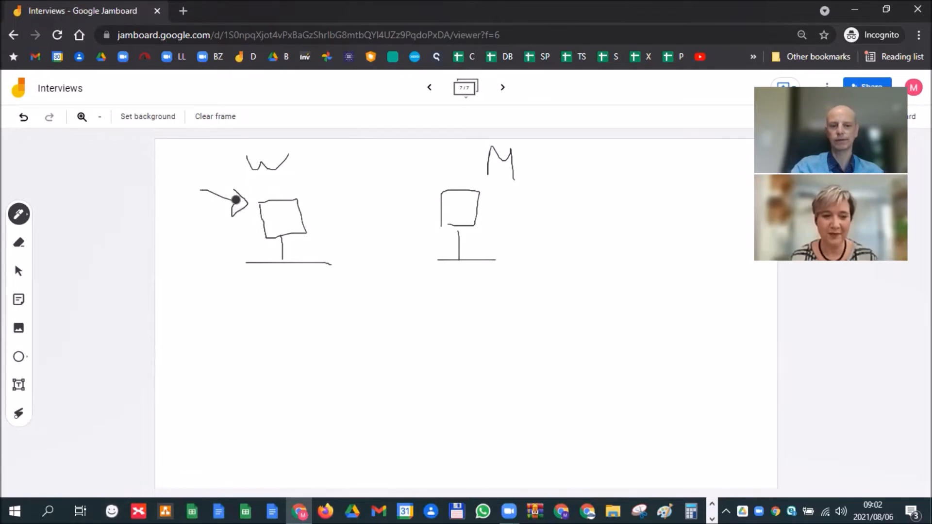
left_click_drag(502, 202, 555, 189)
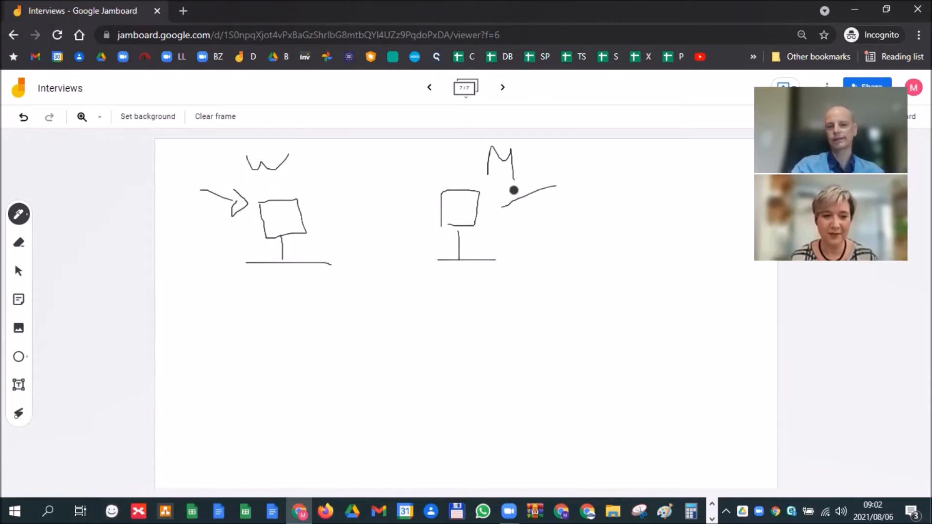
left_click_drag(515, 190, 505, 221)
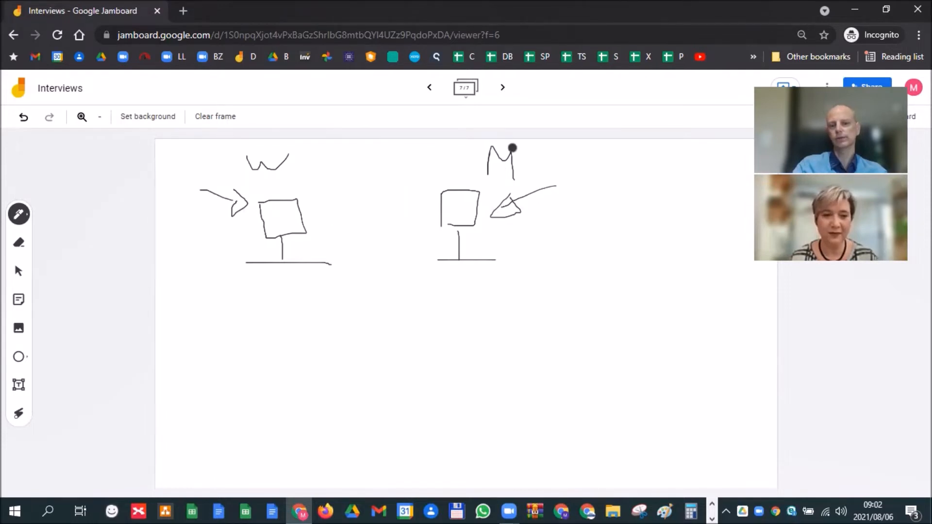
mouse_move(524, 178)
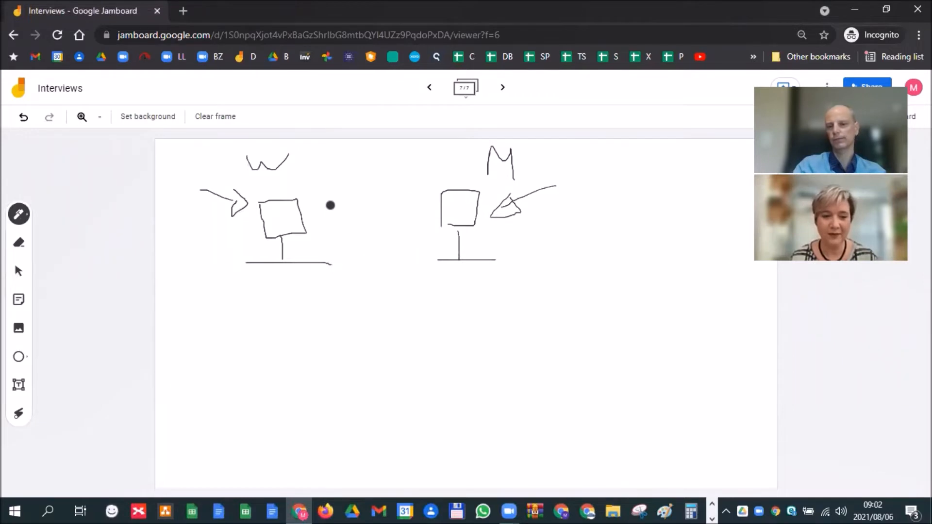
mouse_move(535, 141)
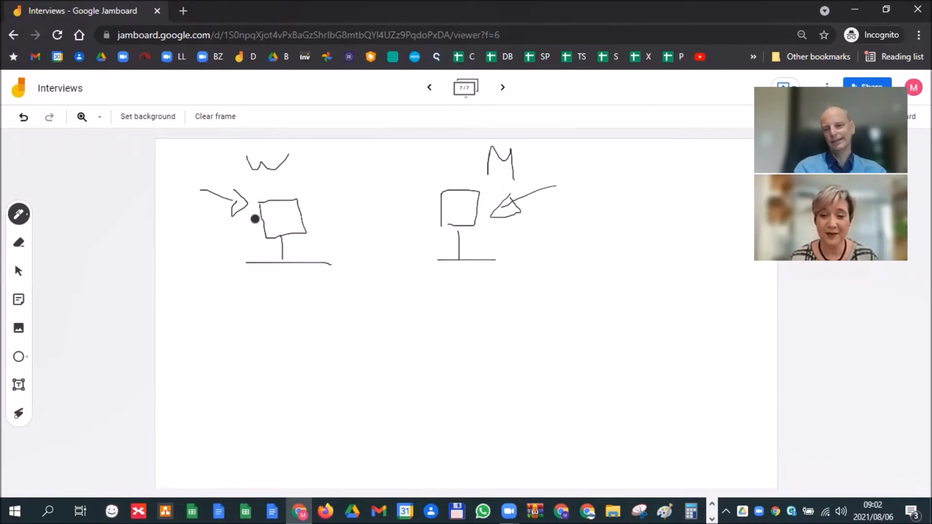
- Write RIP beneath the two computer sketches
left_click_drag(272, 317, 272, 381)
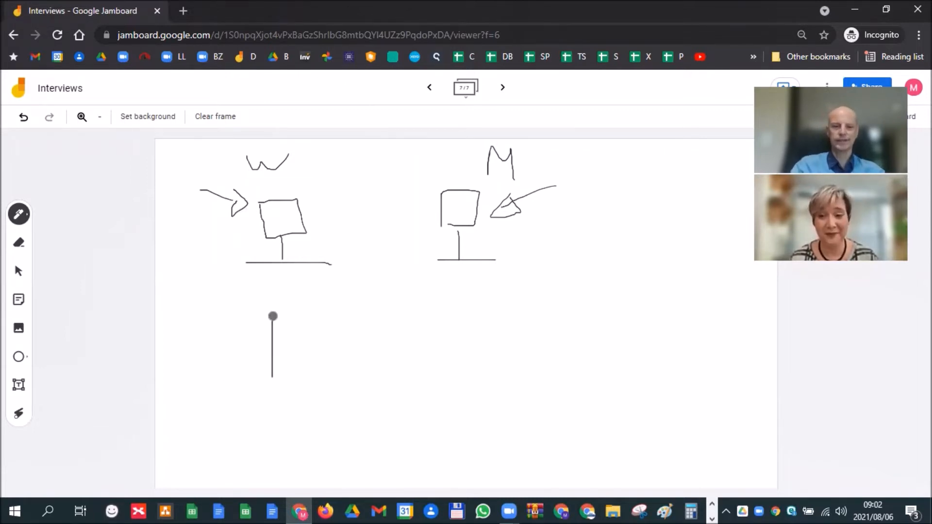
left_click_drag(271, 309, 371, 370)
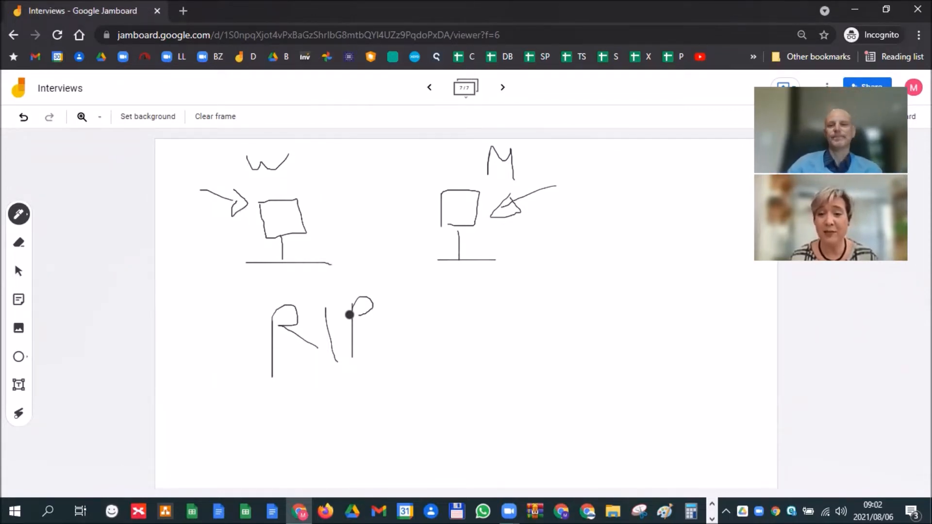
mouse_move(503, 87)
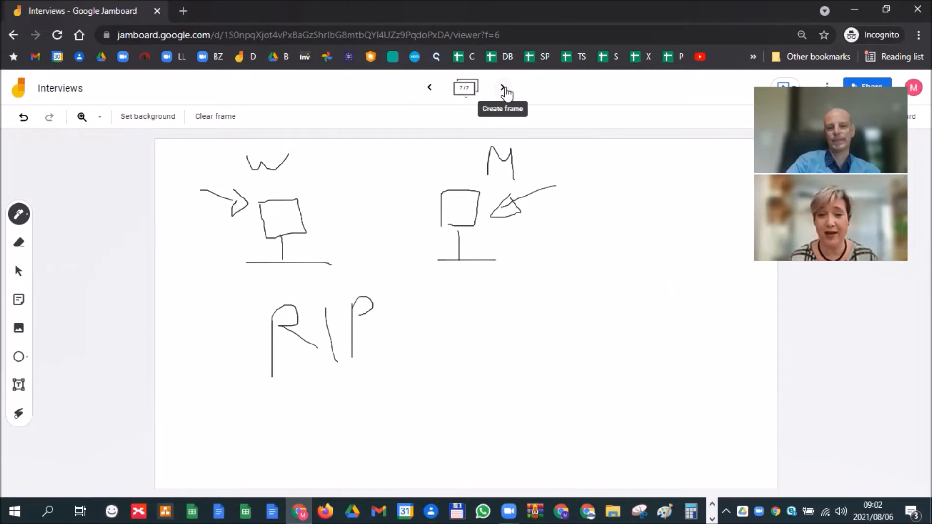
- On a new frame, sketch a computer screen with its stand and desk
left_click(503, 88)
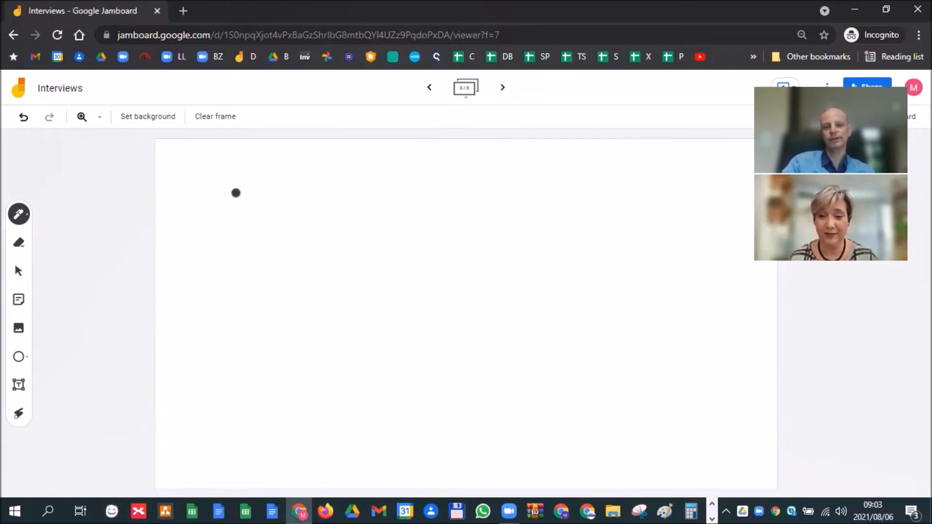
left_click_drag(235, 192, 245, 243)
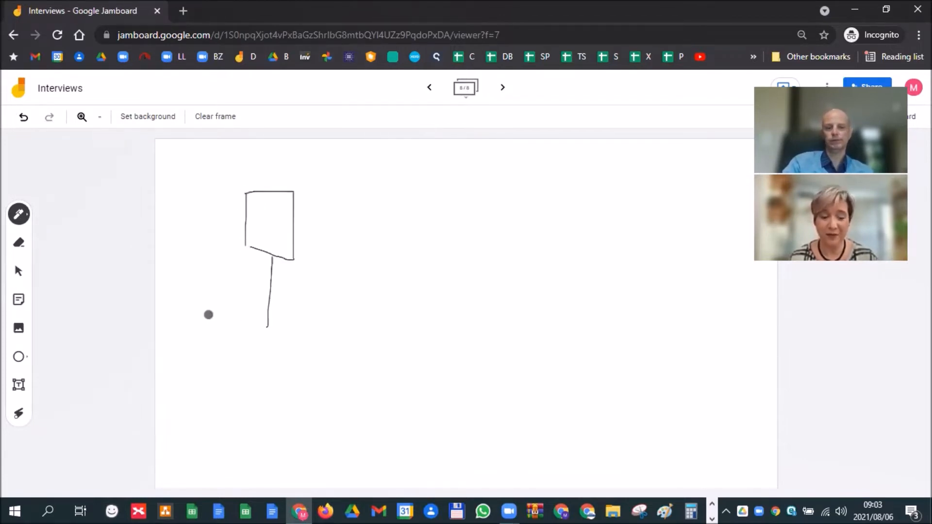
left_click_drag(208, 315, 342, 330)
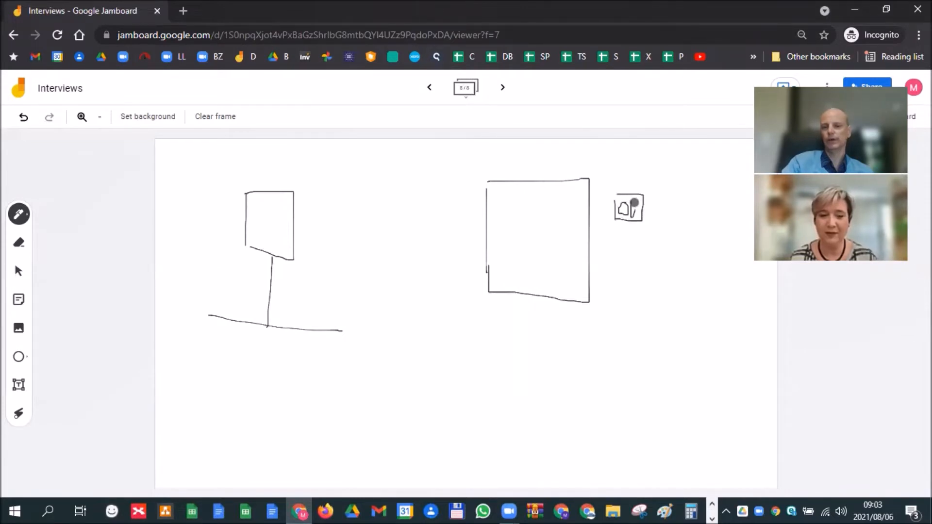
- Draw a small device beside the box and an arrow from it into the building
left_click_drag(541, 261, 619, 208)
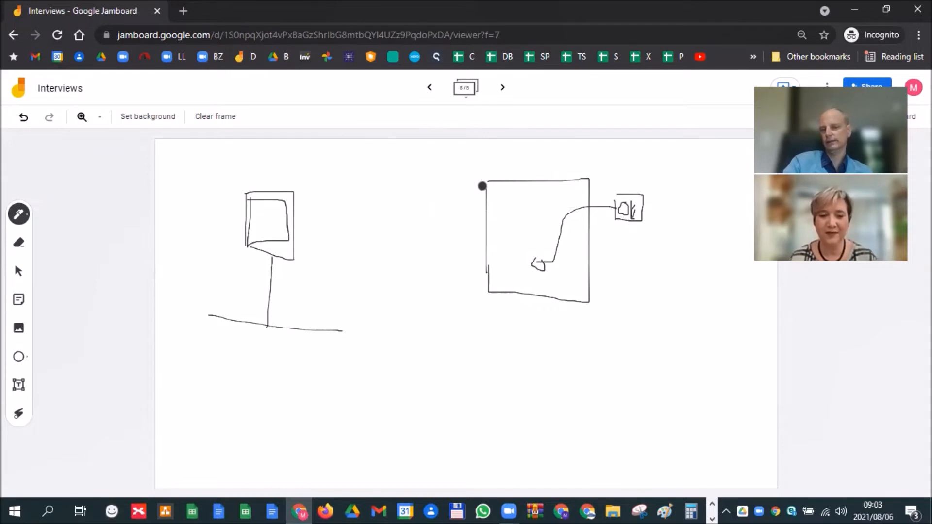
left_click_drag(482, 187, 303, 233)
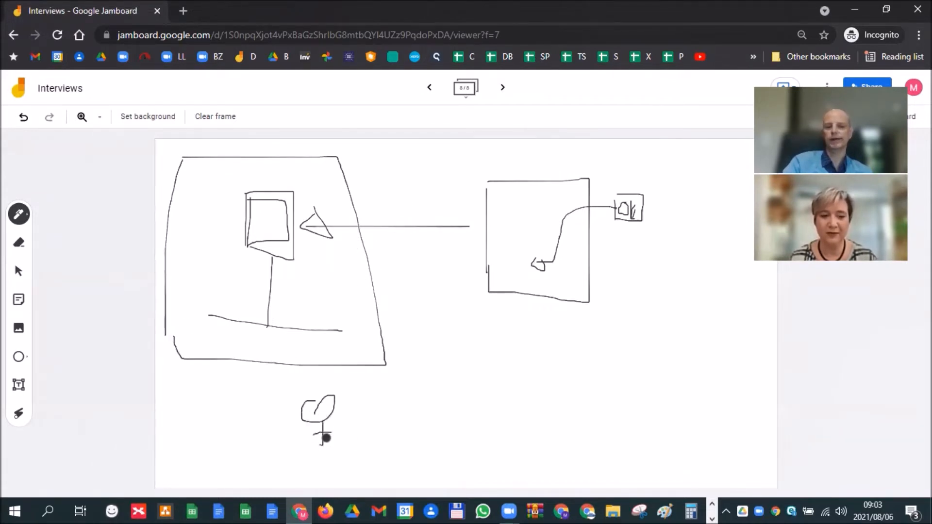
- Write FW below the building and draw a rectangle across the computer area
left_click_drag(380, 372, 375, 410)
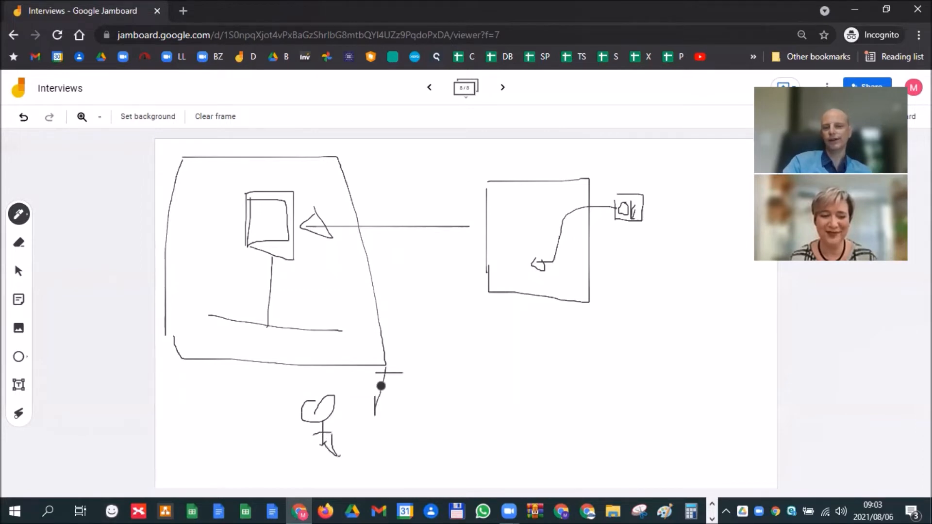
left_click_drag(386, 386, 431, 407)
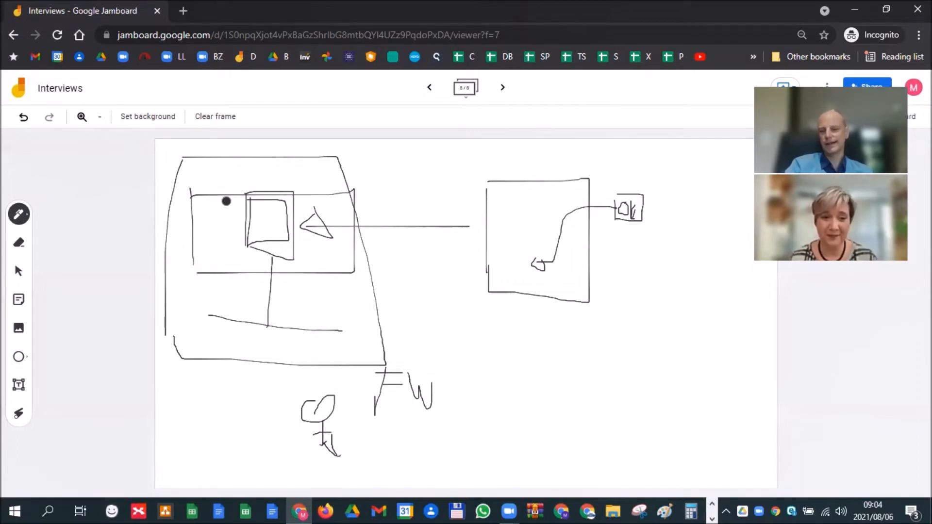
left_click_drag(537, 345, 560, 411)
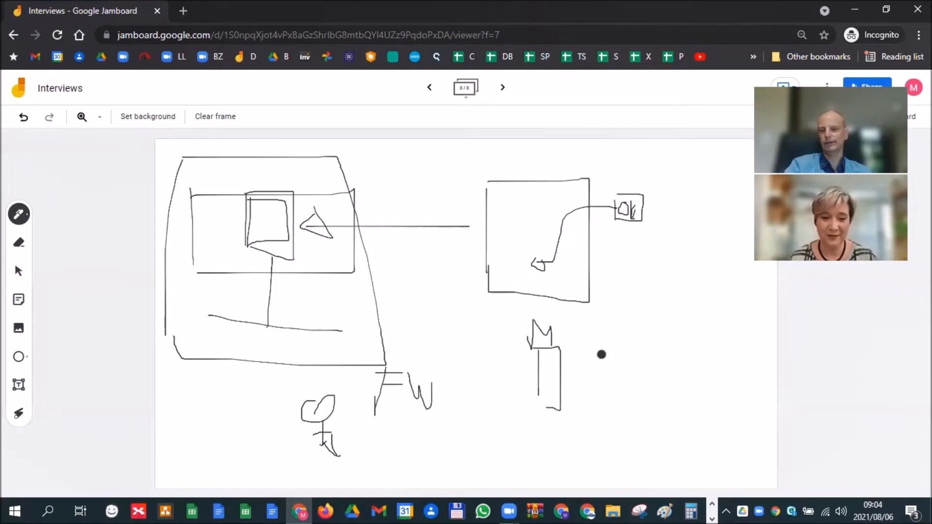
- Draw two tall buildings, one labelled M, and the WB box at the right
left_click_drag(602, 355, 630, 420)
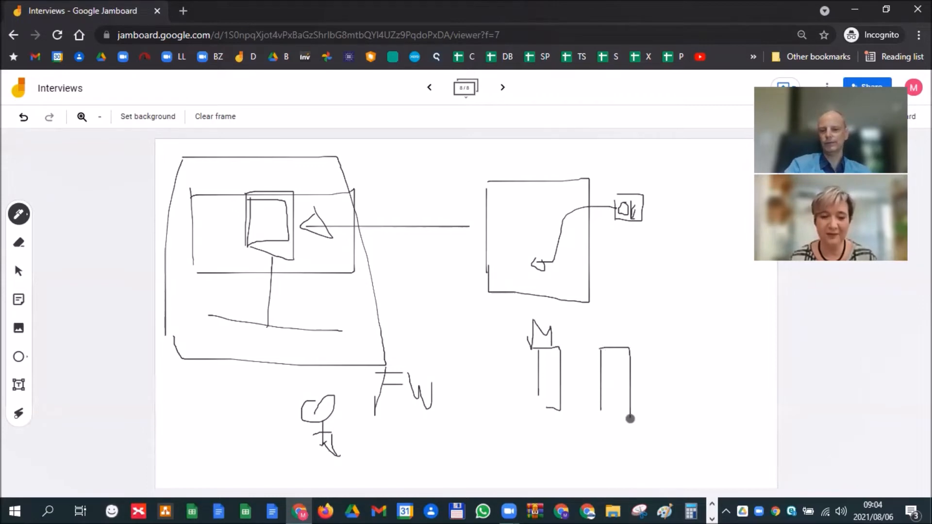
left_click_drag(631, 420, 606, 311)
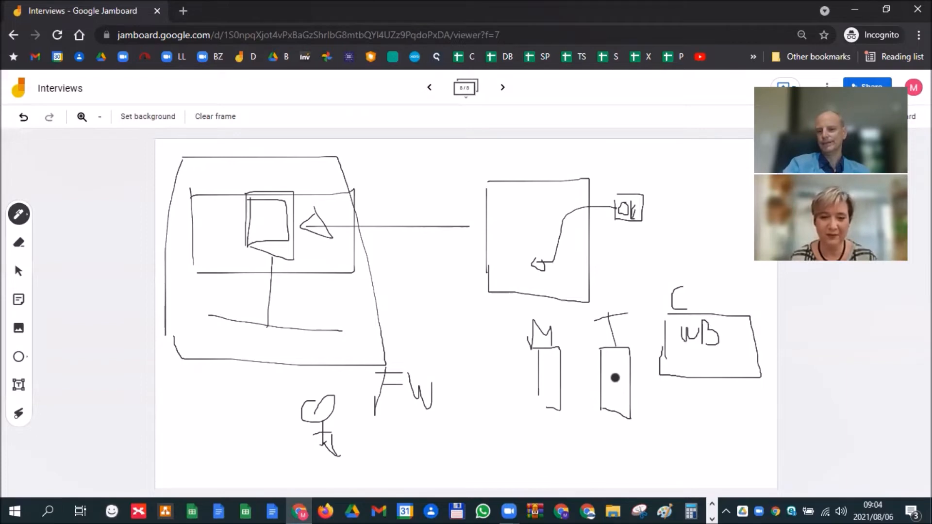
left_click_drag(482, 240, 573, 162)
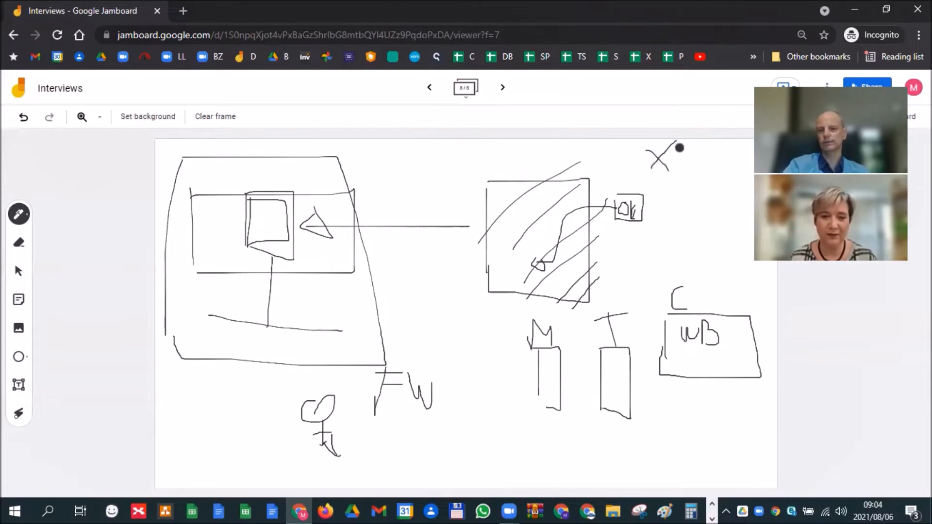
- Handwrite XAML and .NET 5 at the top right above the WB box
left_click_drag(663, 166, 690, 149)
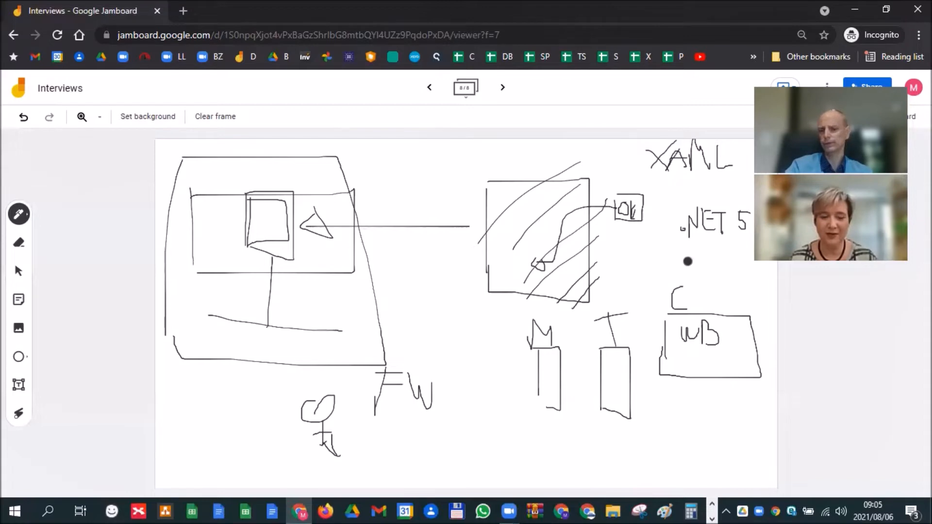
- Change the 5 to 4, add CORE and .NET 5 below, bracket them toward the device, then start a new frame
left_click_drag(688, 261, 719, 256)
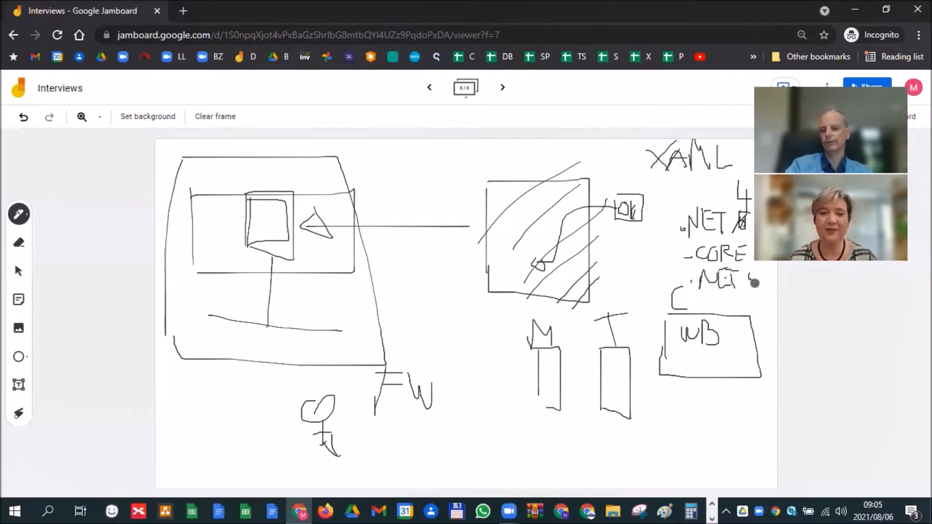
left_click_drag(755, 283, 672, 190)
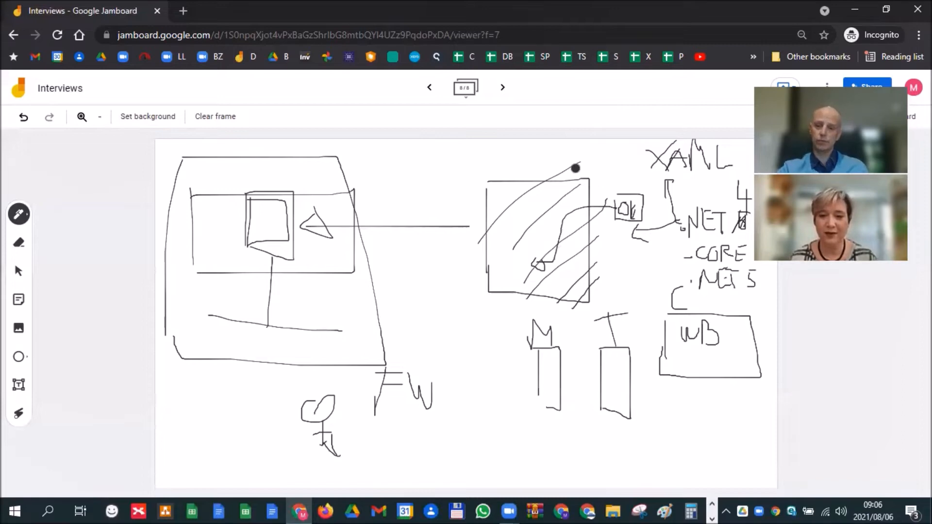
left_click(502, 87)
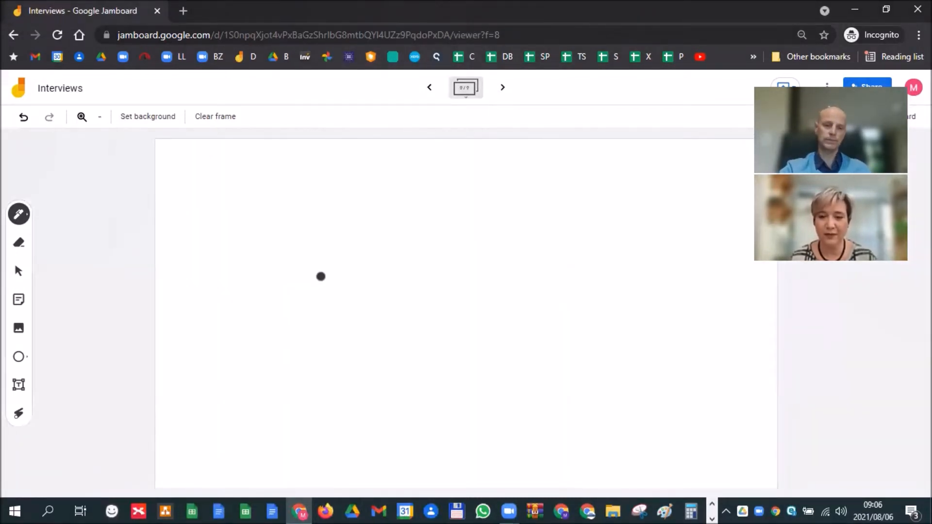
- Draw a monitor on a stand labelled UE above, with a hand shape inside the screen
left_click_drag(321, 277, 285, 271)
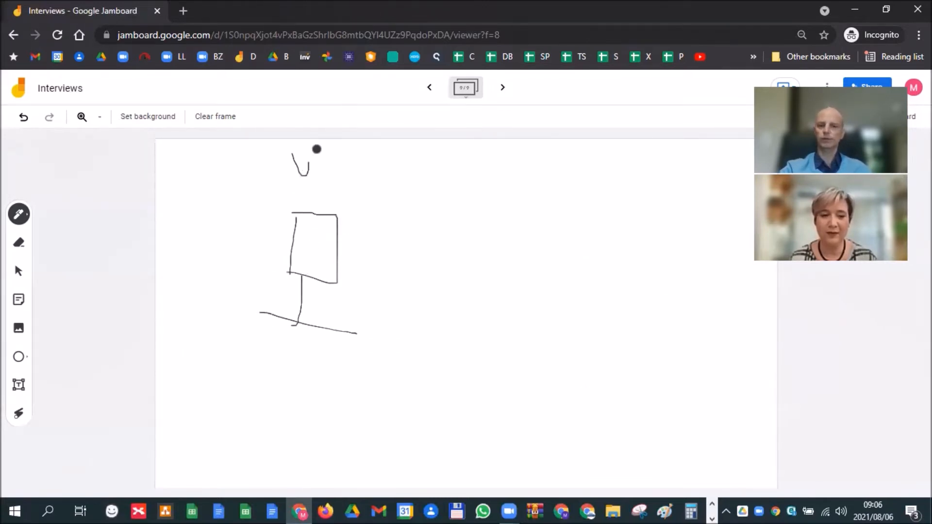
left_click_drag(321, 148, 333, 173)
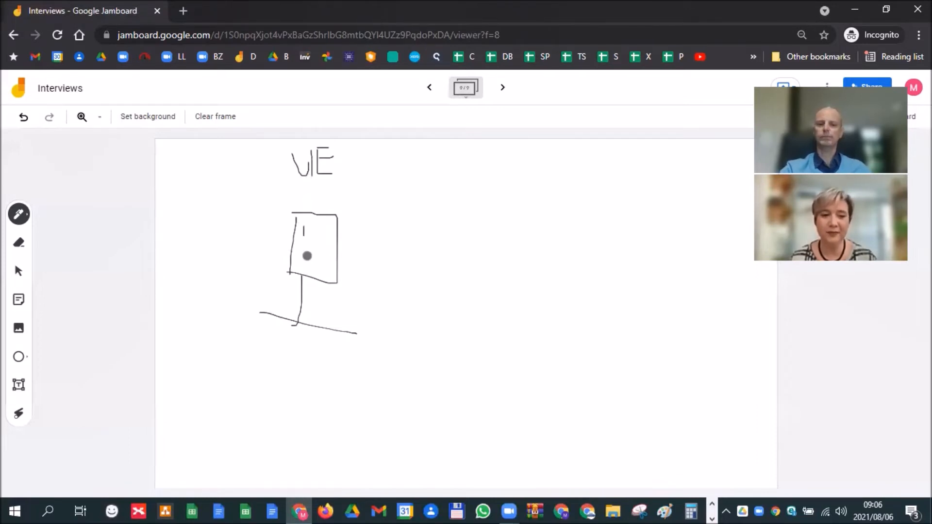
left_click_drag(306, 255, 324, 201)
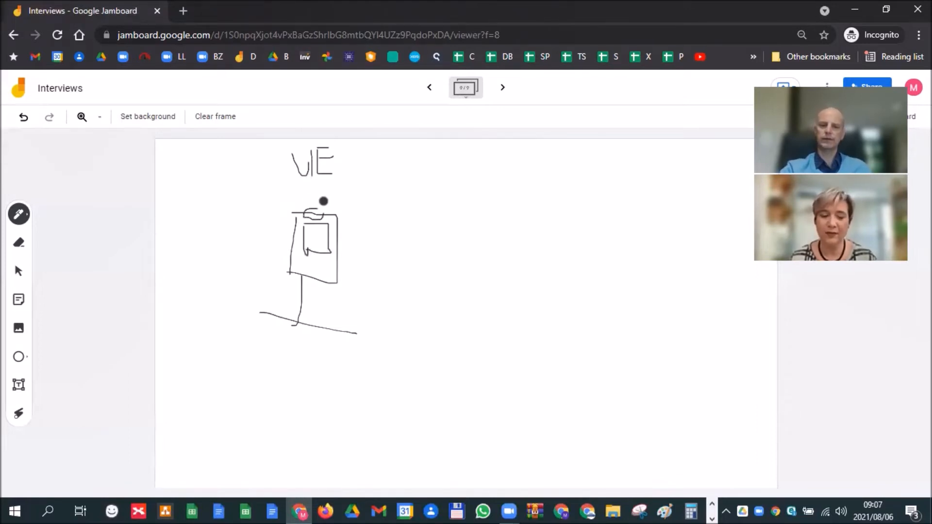
left_click_drag(324, 201, 342, 205)
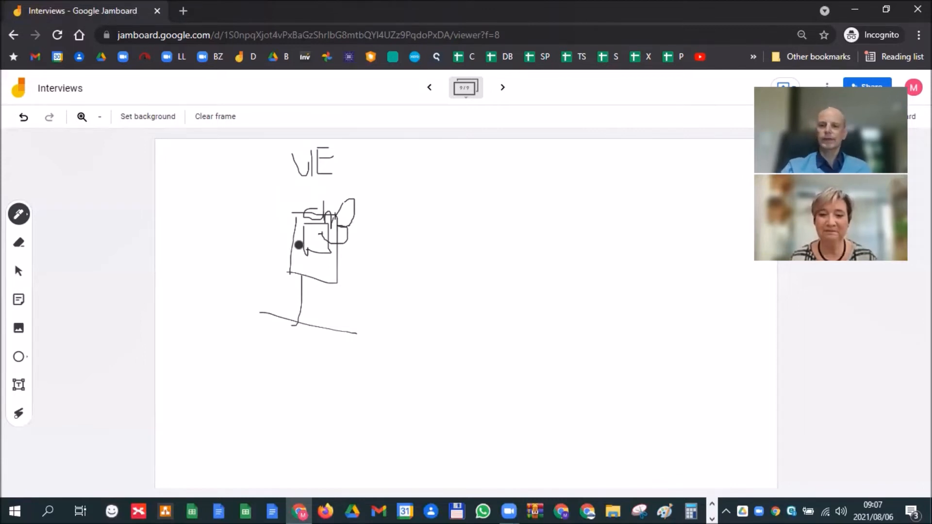
- Draw a box around the UE label above the monitor
left_click_drag(278, 154, 377, 192)
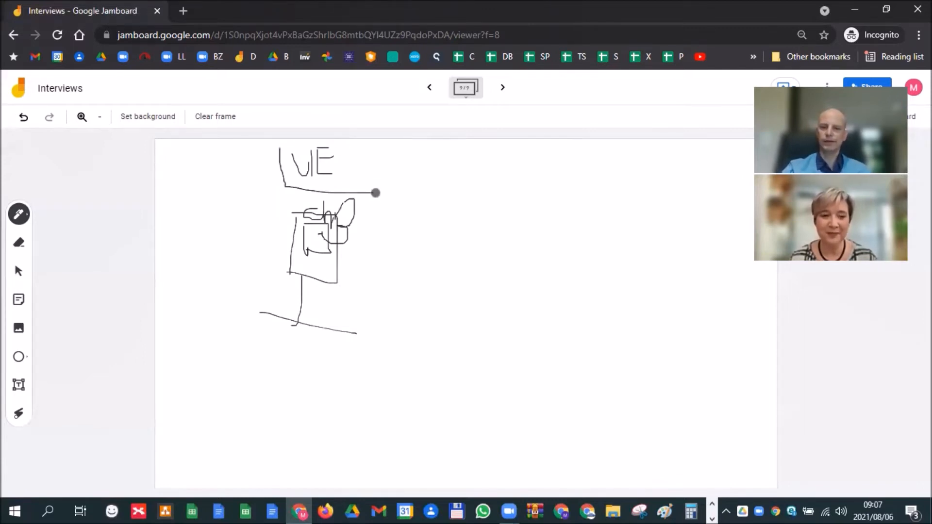
left_click_drag(376, 192, 283, 142)
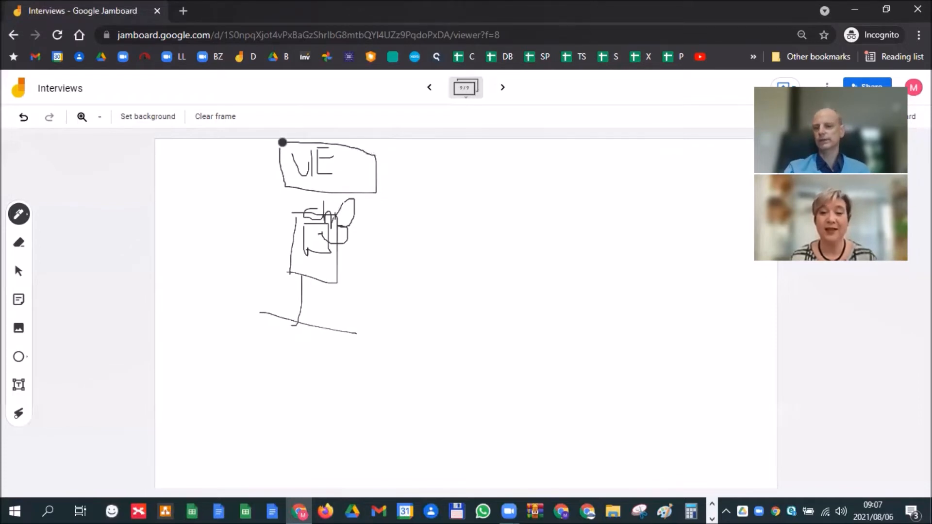
- Draw arrows to and from the monitor and write HW to its right
left_click_drag(357, 279, 455, 283)
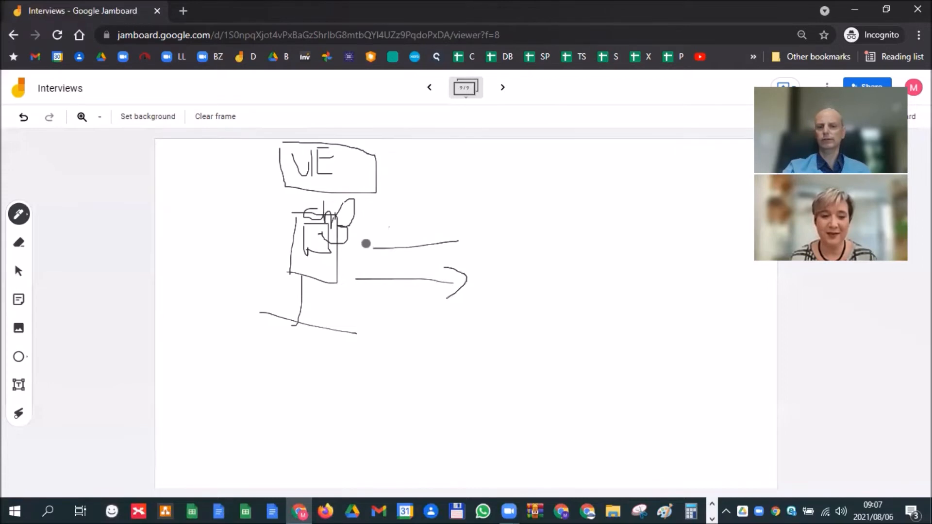
left_click_drag(387, 255, 499, 238)
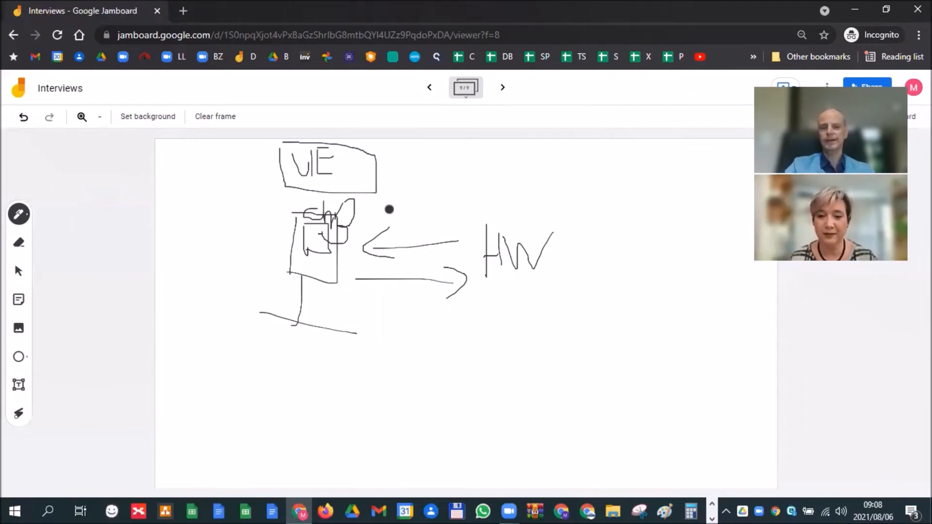
mouse_move(505, 88)
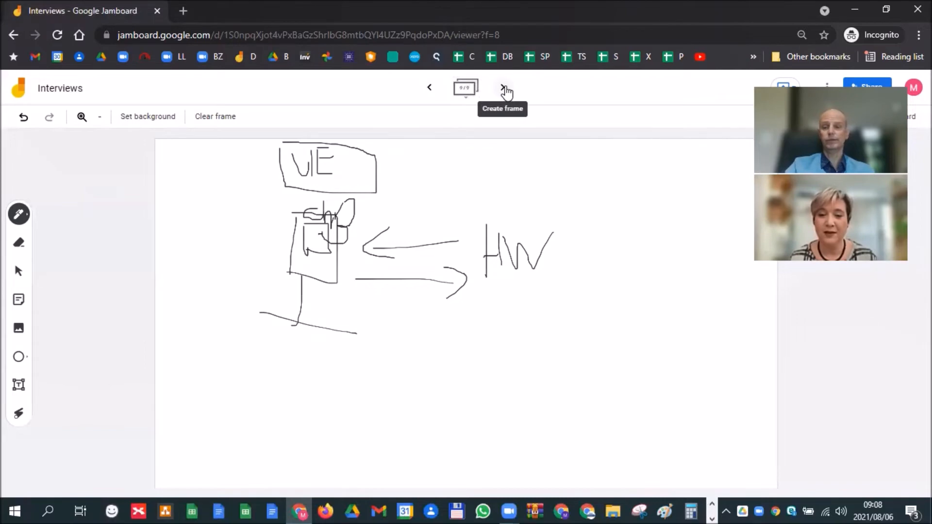
- On a new frame, write Word above a monitor on a stand labelled PC
left_click(504, 88)
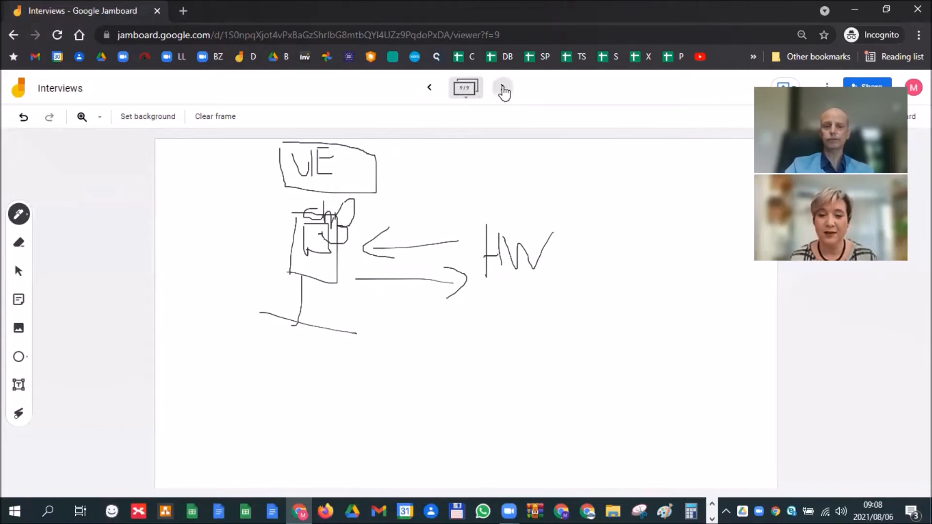
left_click(503, 88)
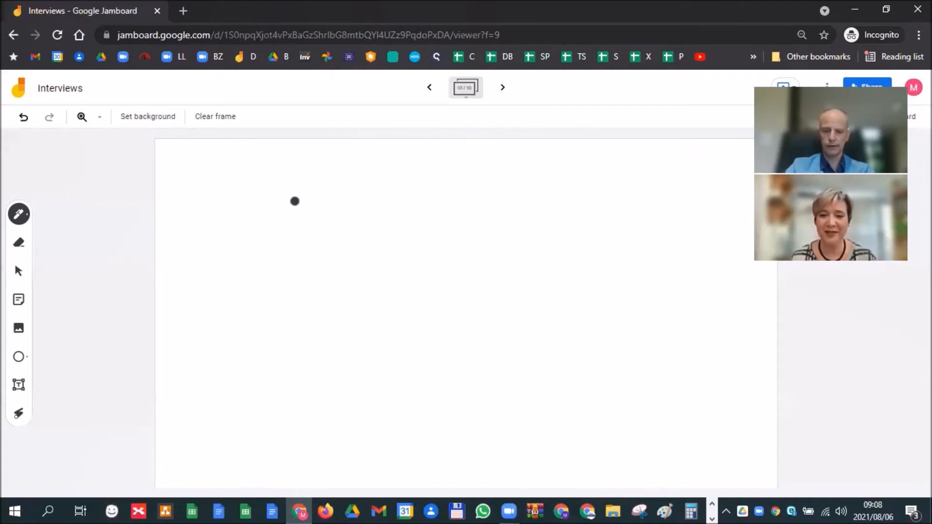
left_click_drag(292, 200, 372, 214)
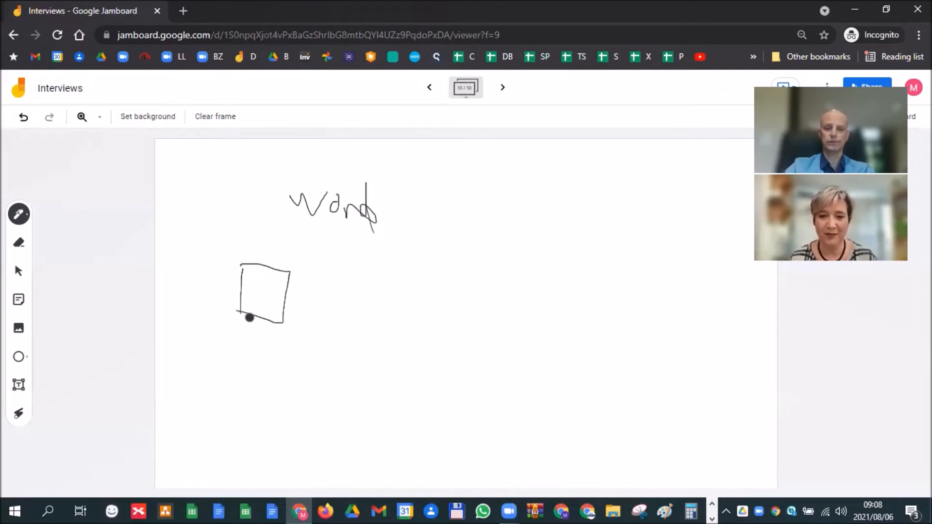
left_click_drag(249, 319, 301, 269)
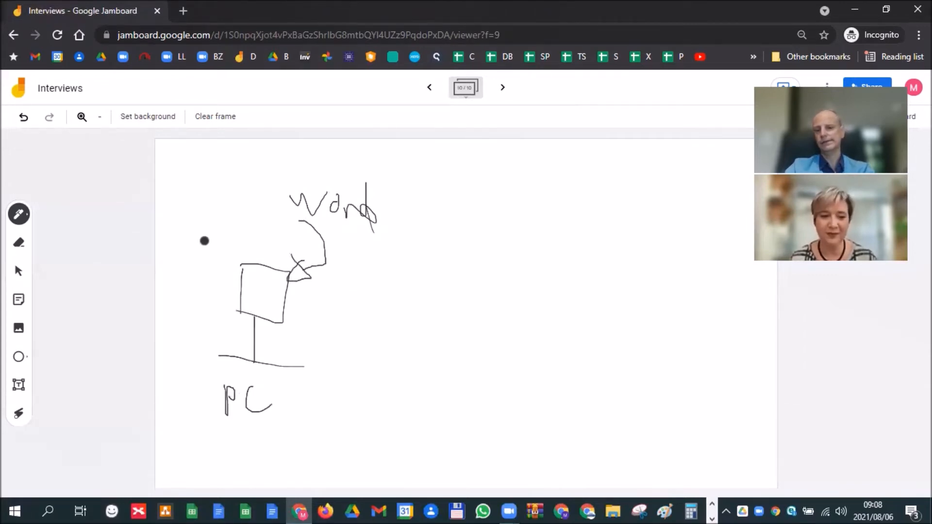
- Sketch a cloud to the right and link an icon on the monitor screen to it with a line
left_click_drag(476, 211, 448, 252)
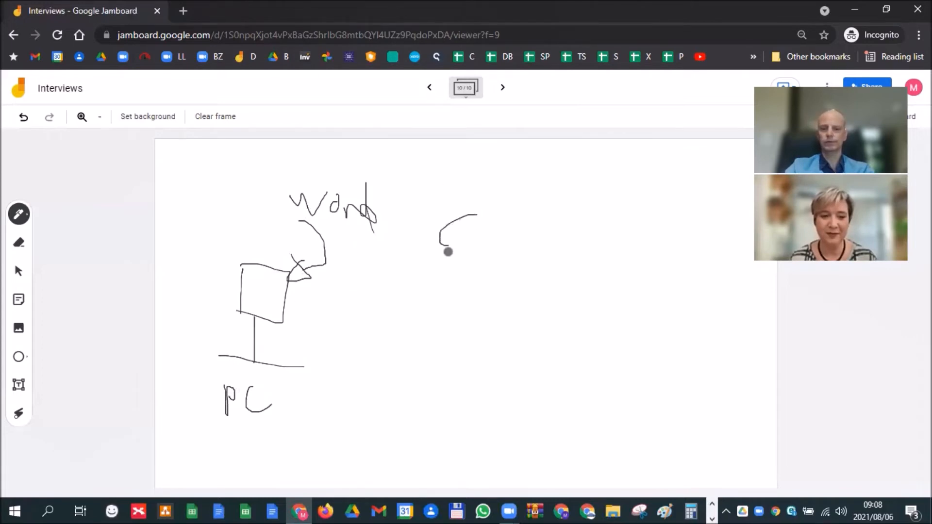
left_click_drag(449, 252, 467, 221)
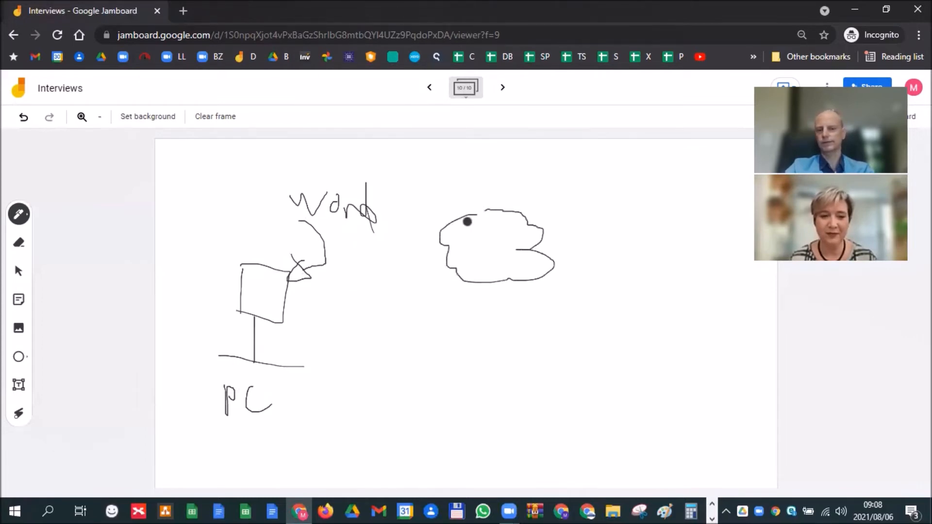
left_click_drag(256, 285, 271, 303)
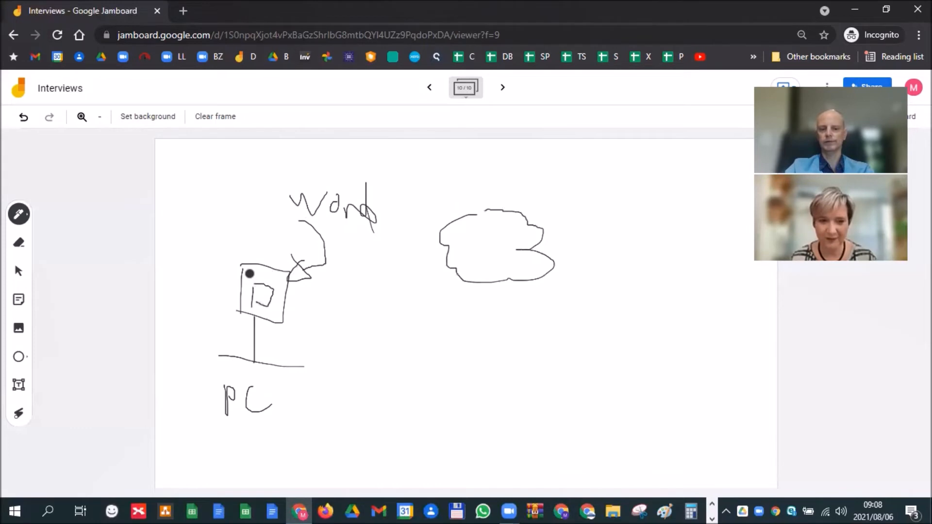
left_click_drag(253, 280, 282, 303)
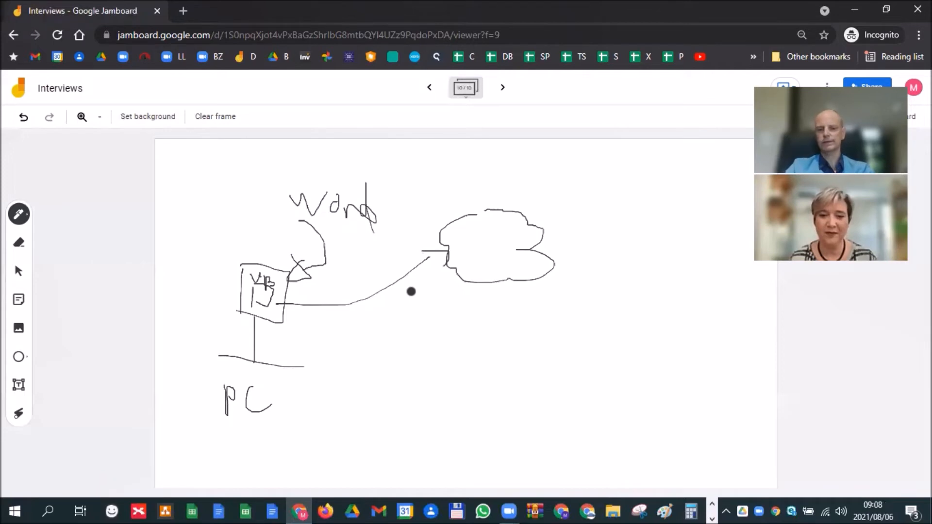
mouse_move(415, 250)
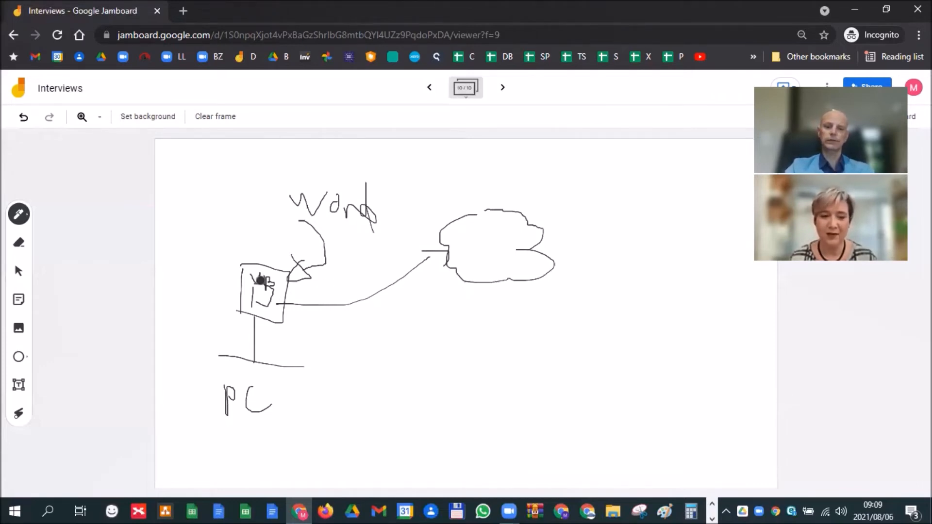
- Draw an arrow from the cloud back down and a curved line from monitor to cloud
left_click(418, 314)
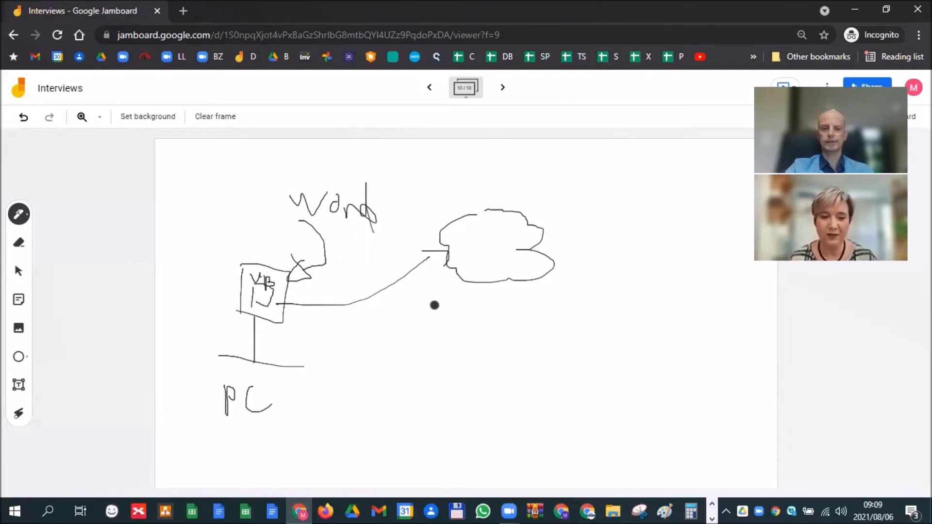
left_click_drag(434, 305, 348, 317)
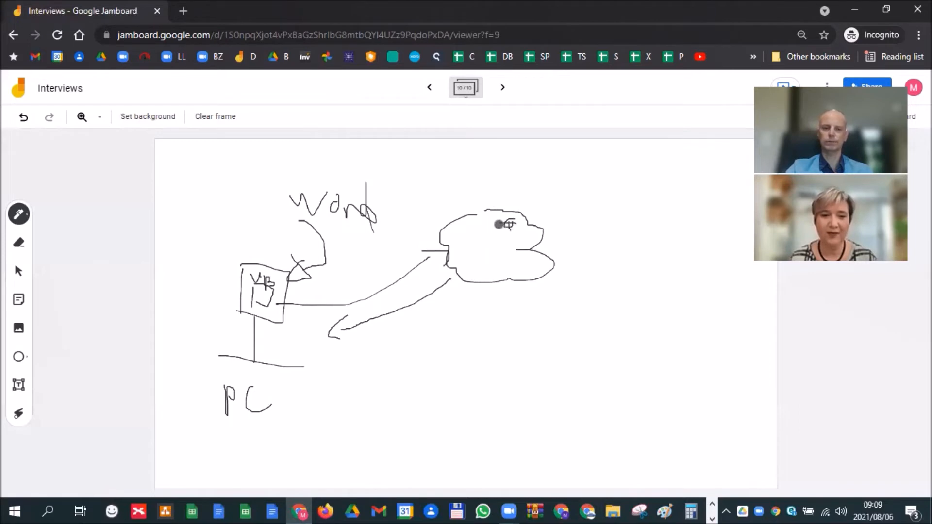
left_click_drag(499, 224, 303, 284)
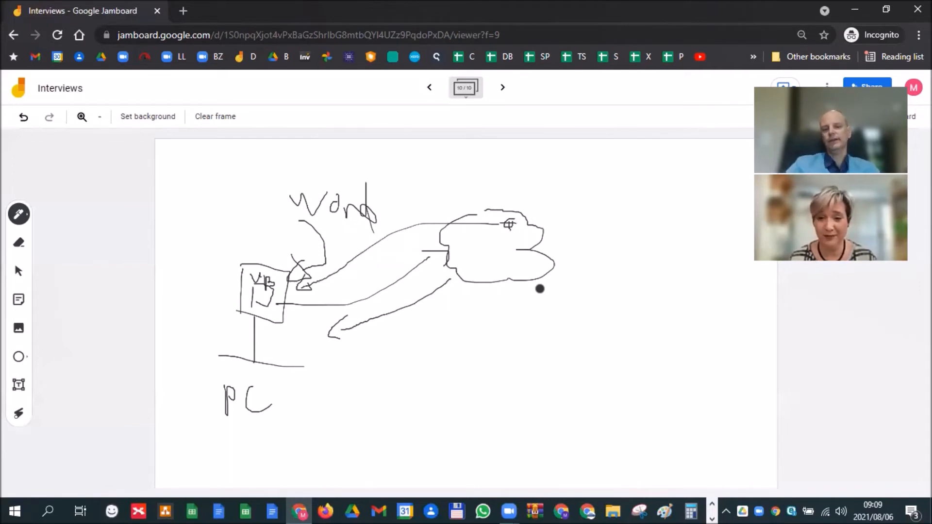
mouse_move(238, 297)
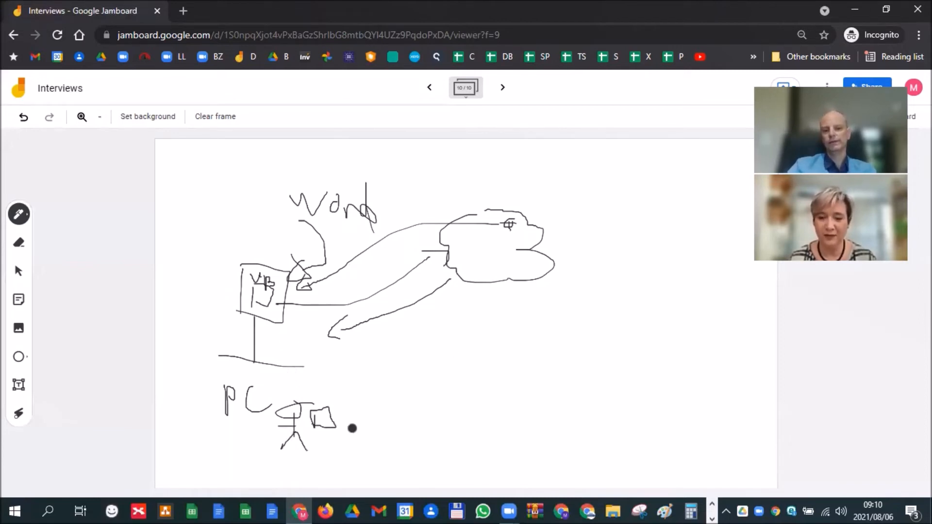
- Sketch another device at the bottom and write PWA on the line down from the cloud
left_click_drag(351, 428, 378, 456)
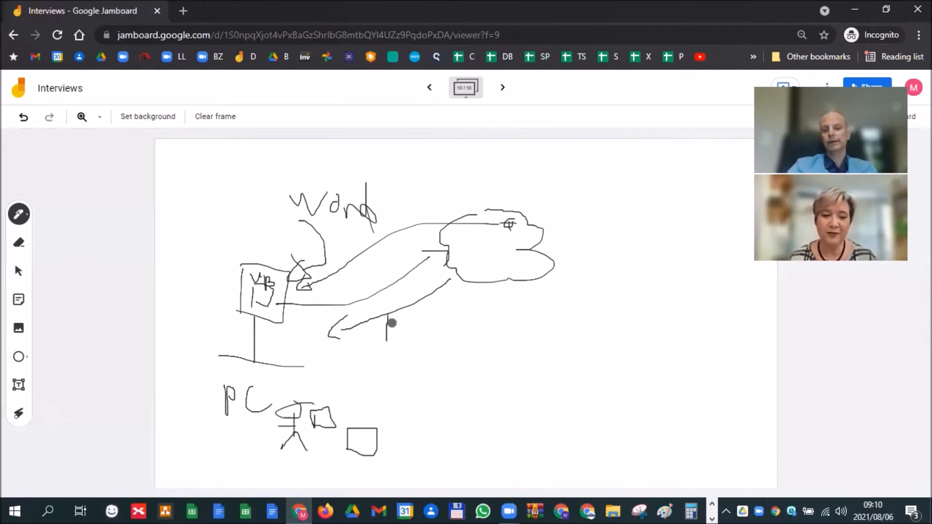
left_click_drag(398, 333, 428, 324)
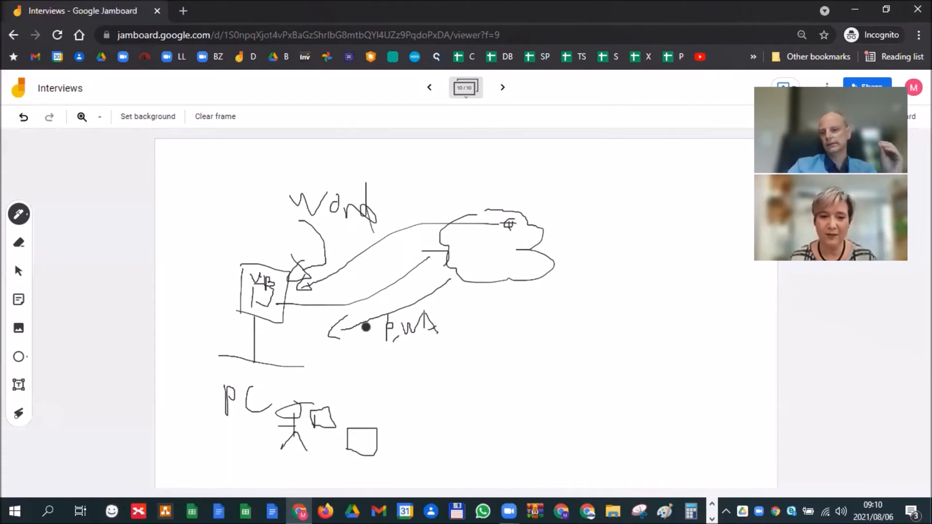
left_click_drag(367, 326, 313, 400)
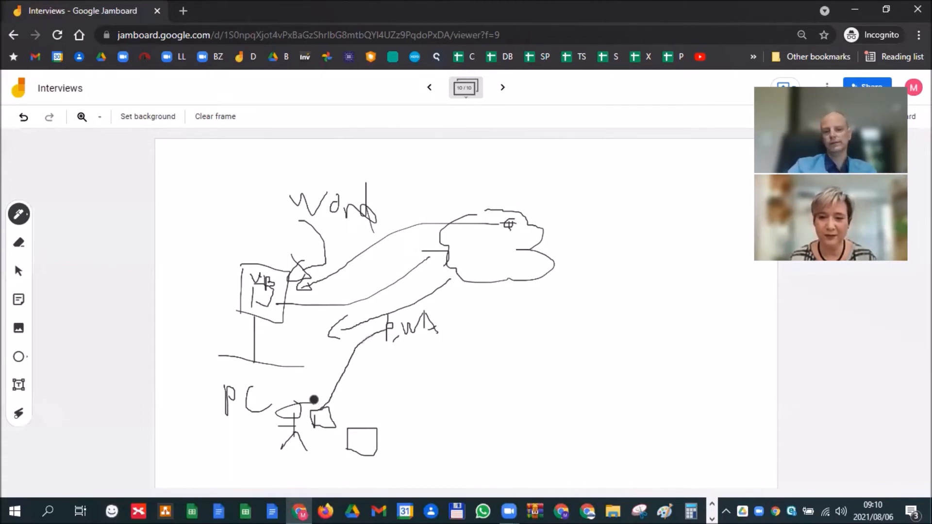
left_click_drag(314, 401, 366, 428)
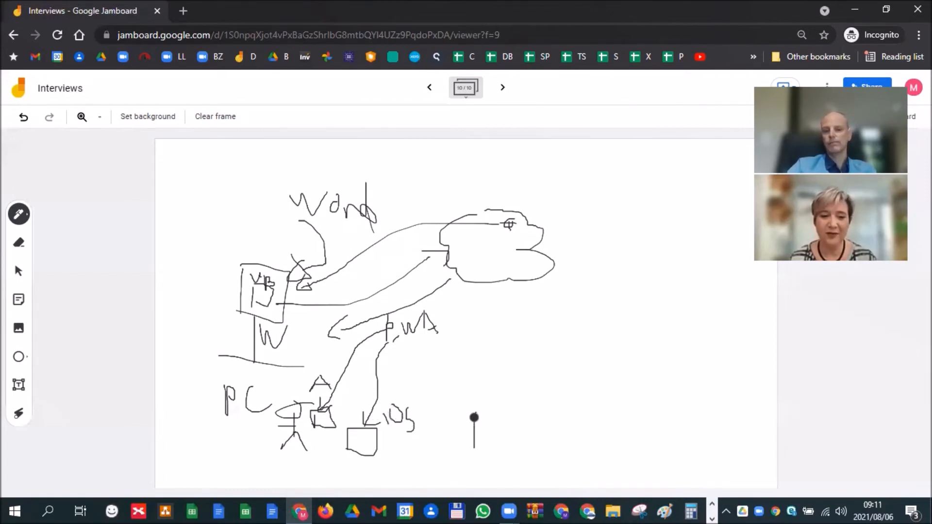
- Outline a third device at the bottom right and add letter labels to the devices
left_click_drag(473, 416, 527, 440)
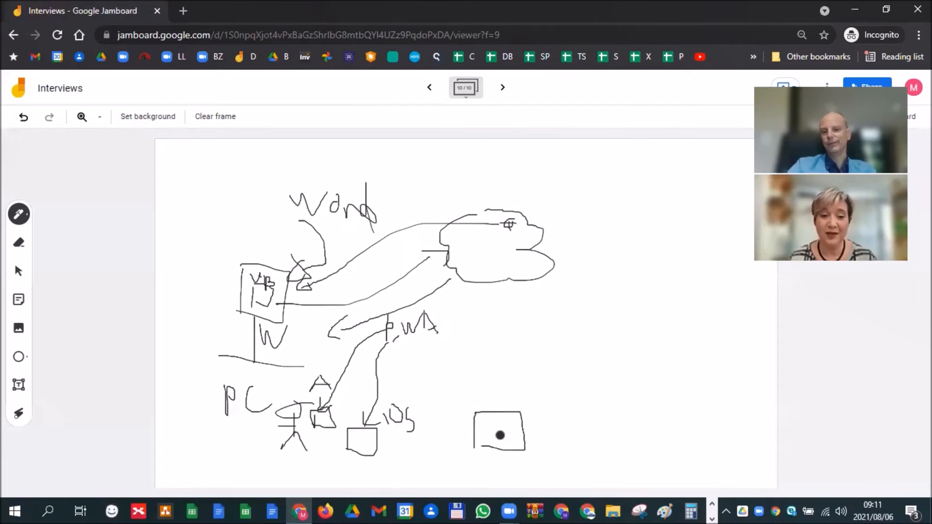
left_click_drag(428, 338, 485, 406)
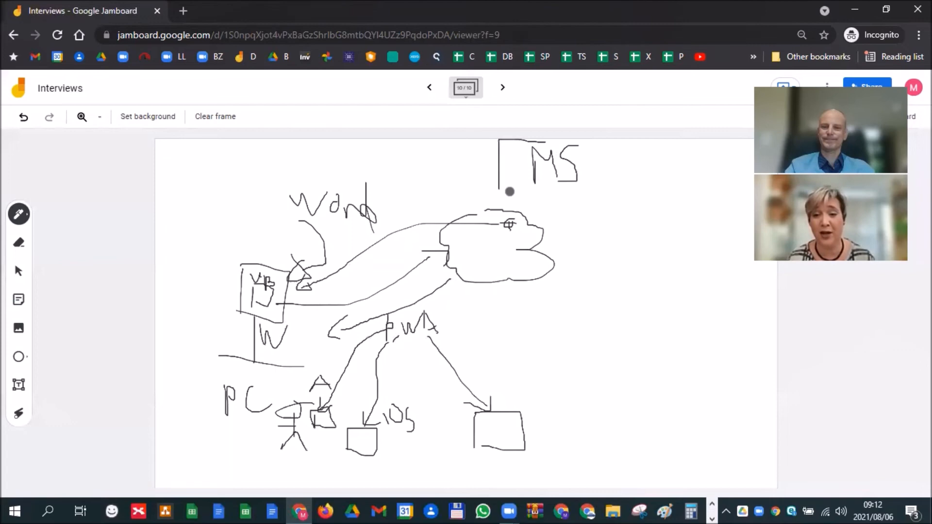
- Draw a rectangle enclosing the MS label at the top of the cloud diagram
left_click_drag(509, 191, 516, 141)
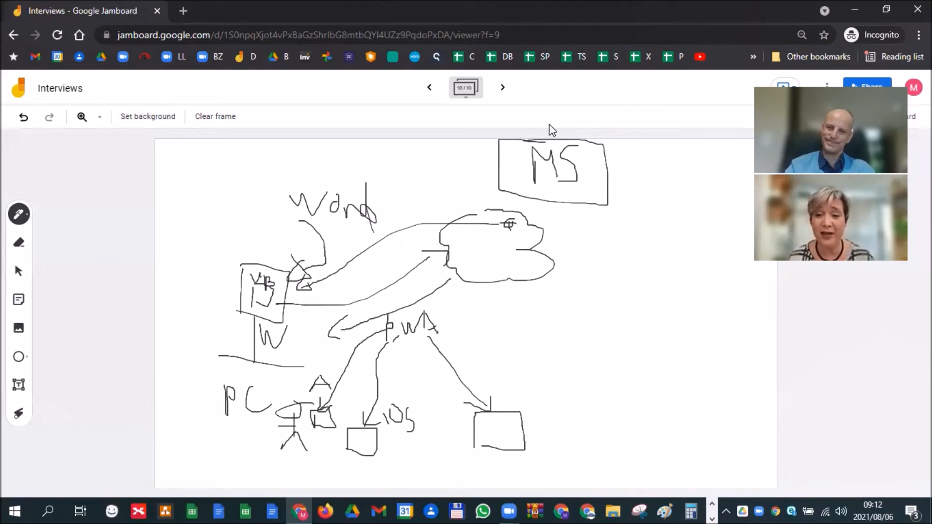
mouse_move(503, 88)
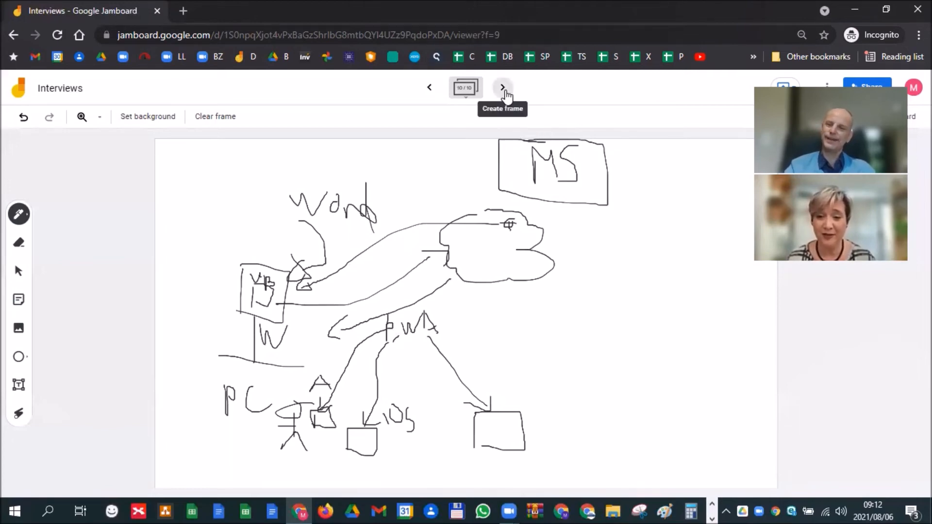
- On a new frame, sketch a Word desktop monitor and a second screen with a crossed-out document
left_click(502, 88)
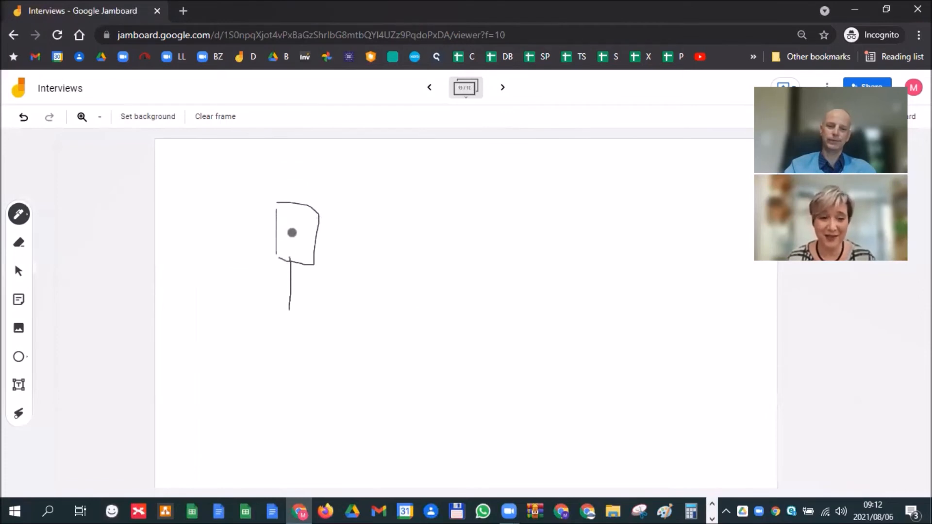
left_click_drag(282, 229, 321, 229)
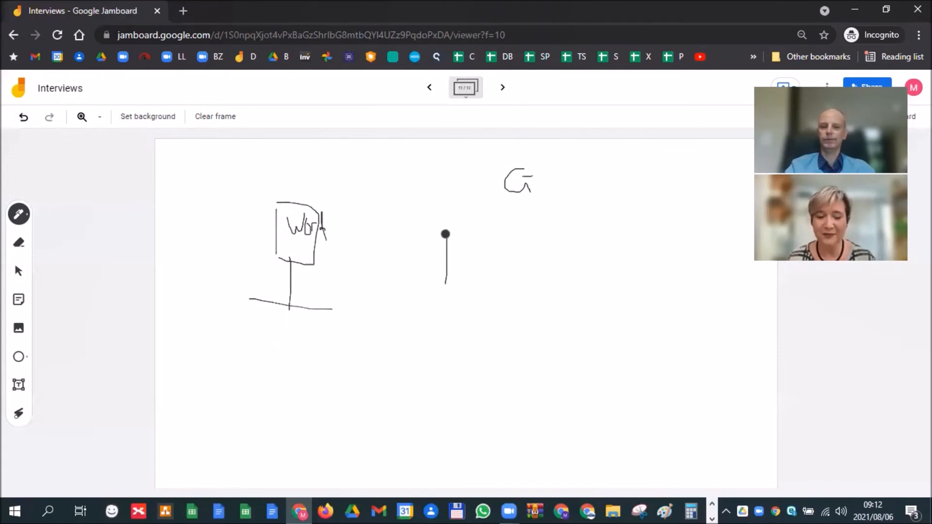
left_click_drag(446, 234, 502, 292)
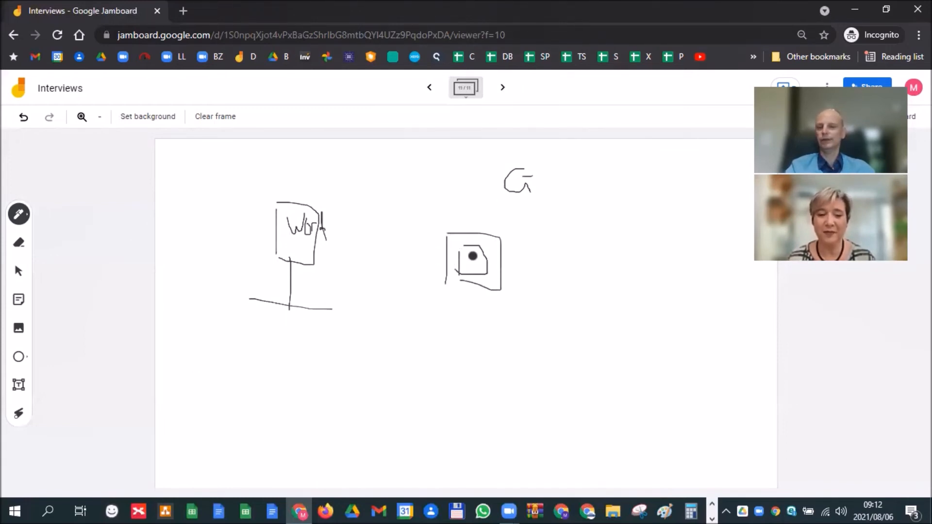
left_click_drag(457, 277, 492, 241)
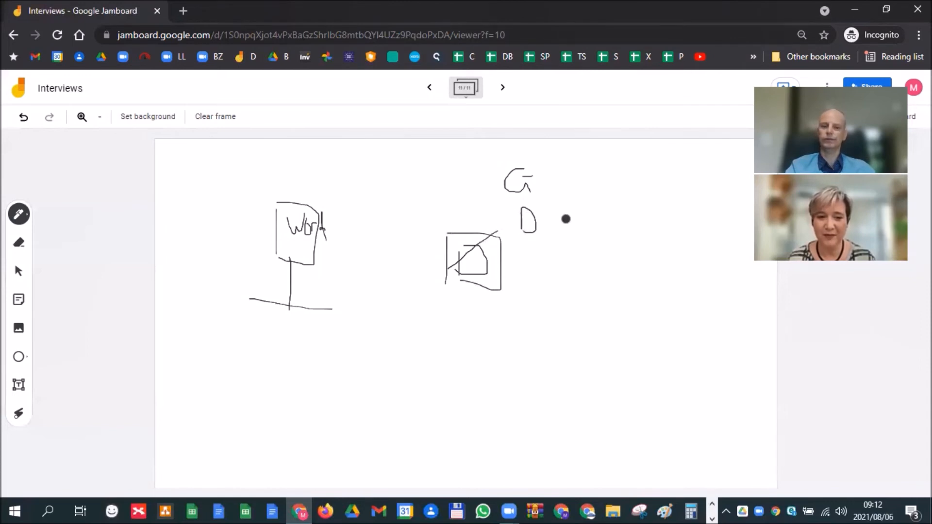
- Write G and D S S, add a stand and phone, and sketch clouds under M and on the right
left_click_drag(555, 210, 574, 235)
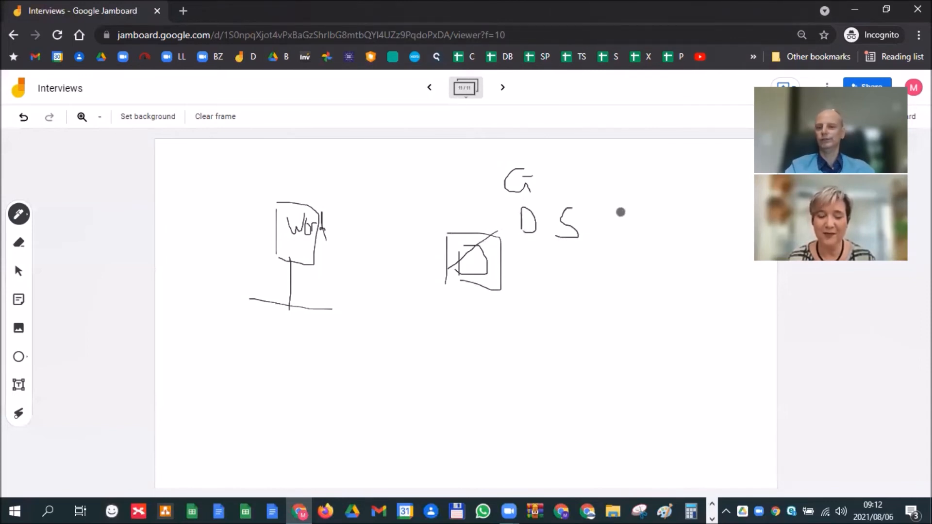
left_click_drag(621, 213, 600, 235)
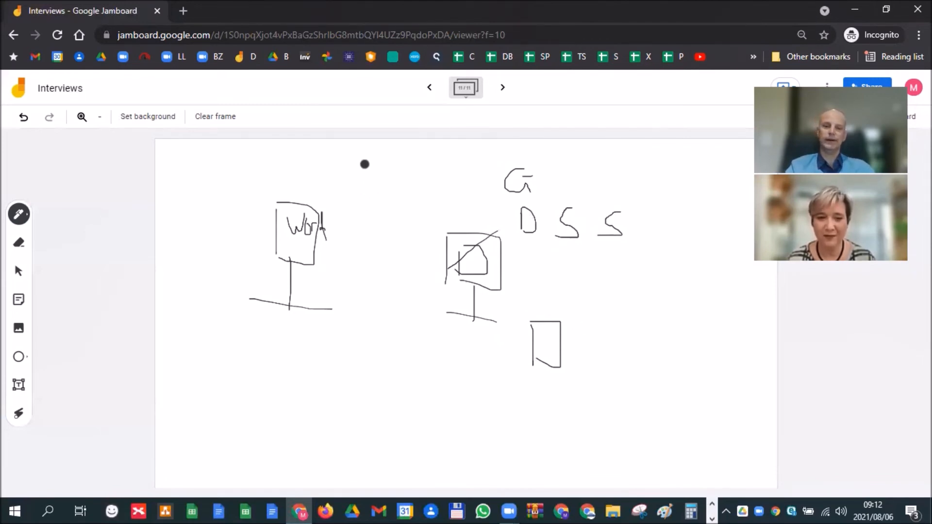
left_click_drag(372, 178, 393, 154)
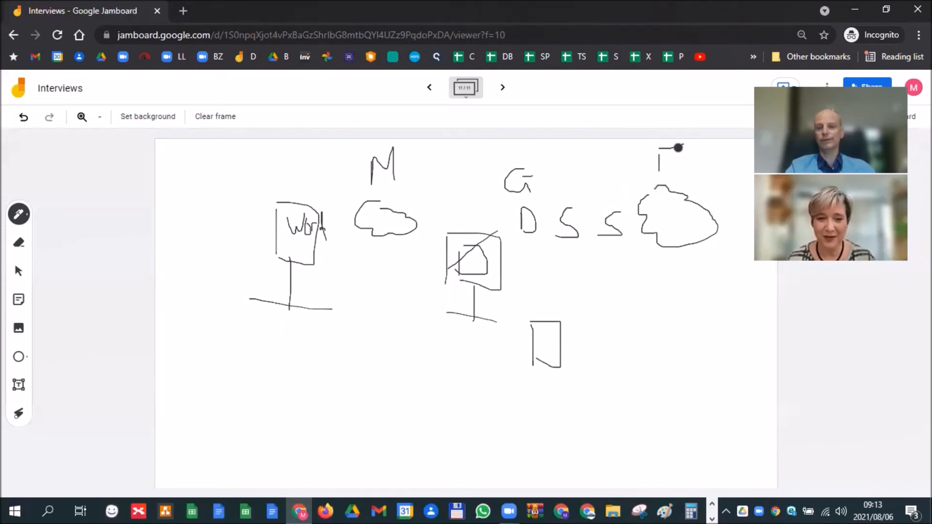
- Write S after the M and strike a dollar line through it to read M$
left_click_drag(409, 151, 417, 184)
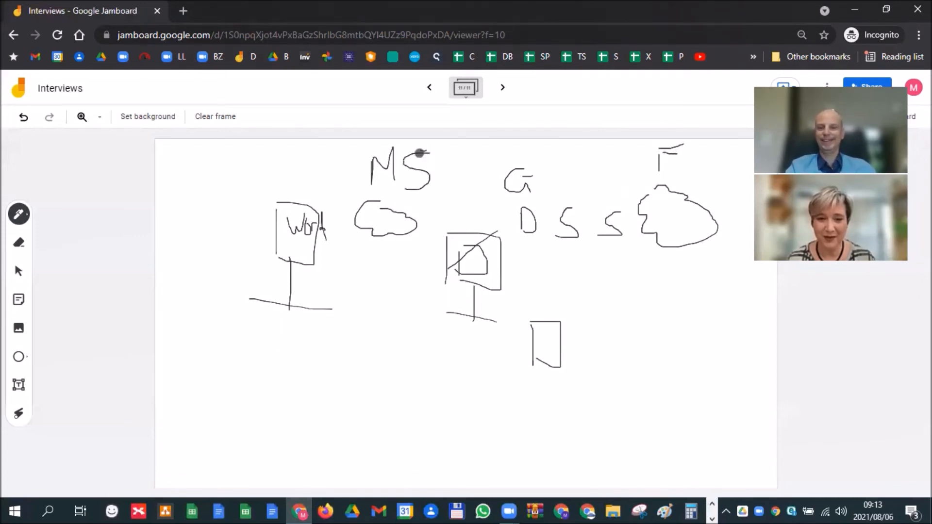
left_click_drag(418, 154, 429, 201)
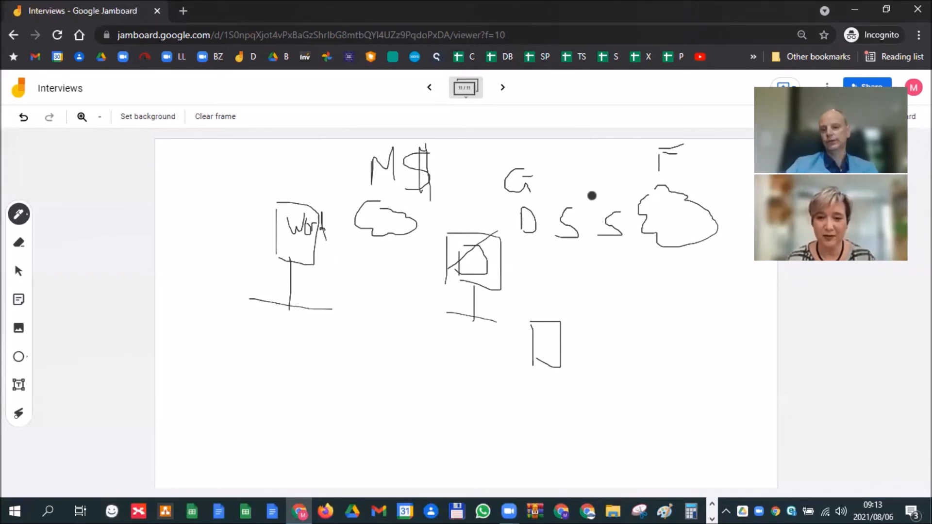
mouse_move(587, 203)
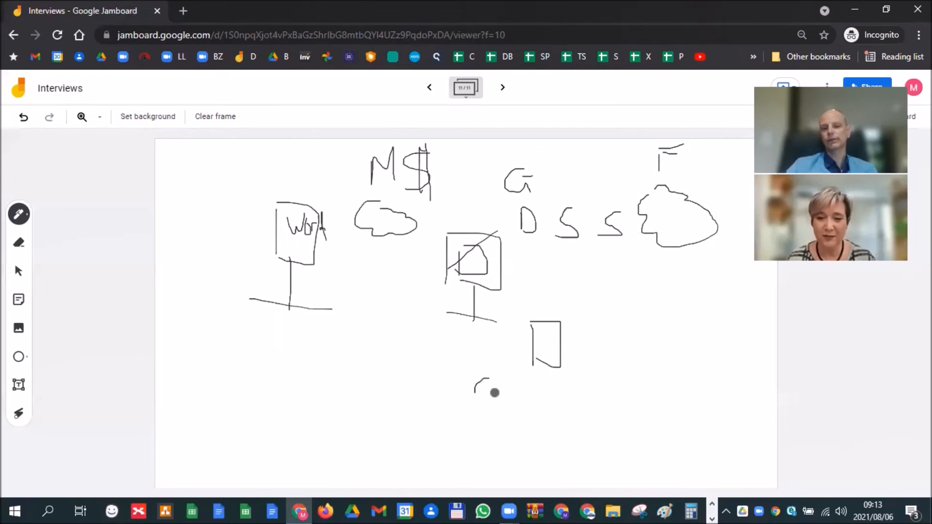
- Draw a person under the phone, a building with person and devices labelled office, and a second building around the right person
left_click_drag(487, 392, 505, 440)
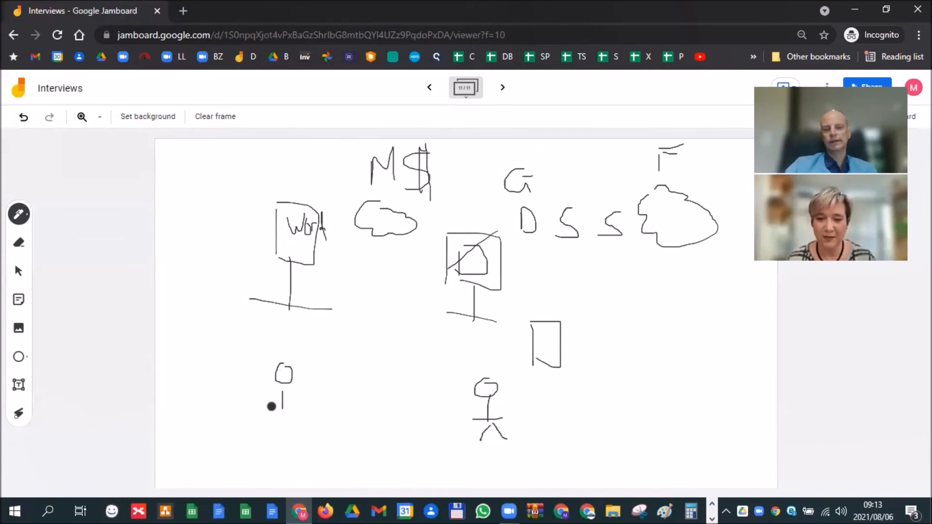
left_click_drag(226, 336, 231, 431)
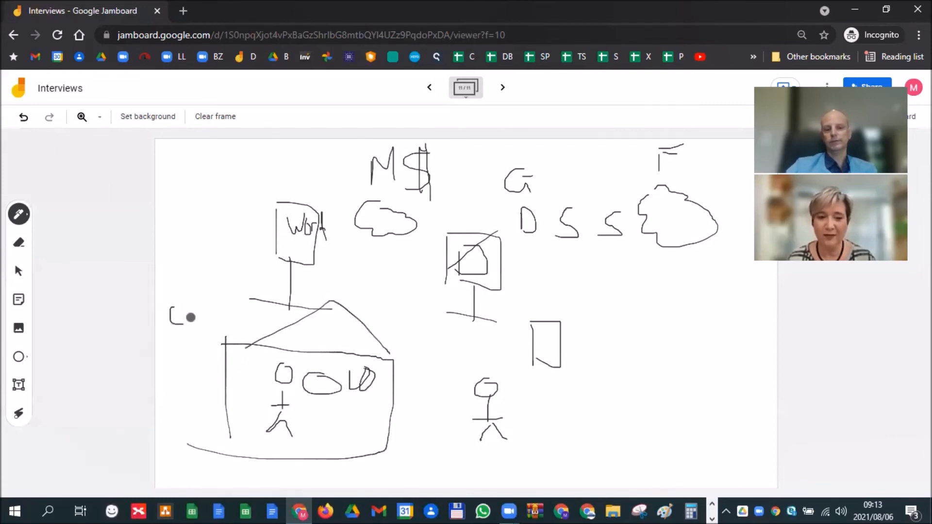
left_click_drag(196, 314, 261, 313)
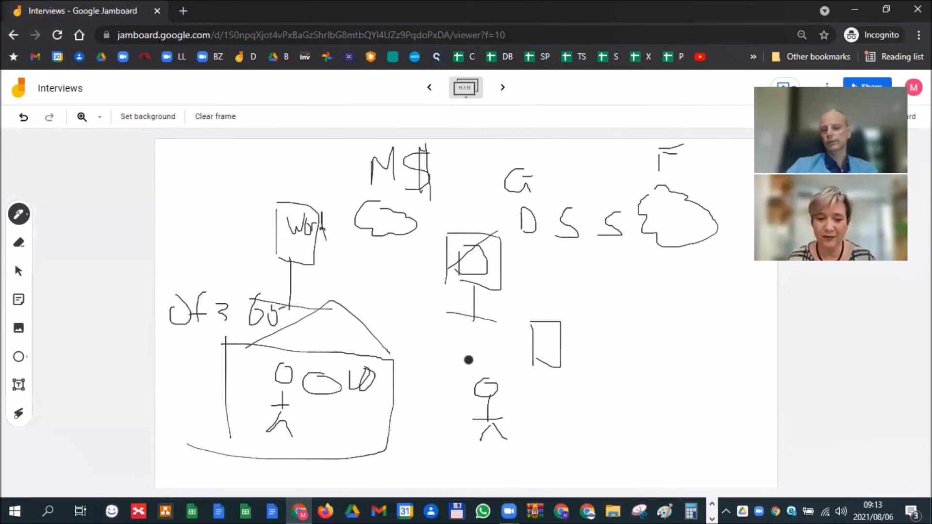
left_click_drag(458, 333, 714, 464)
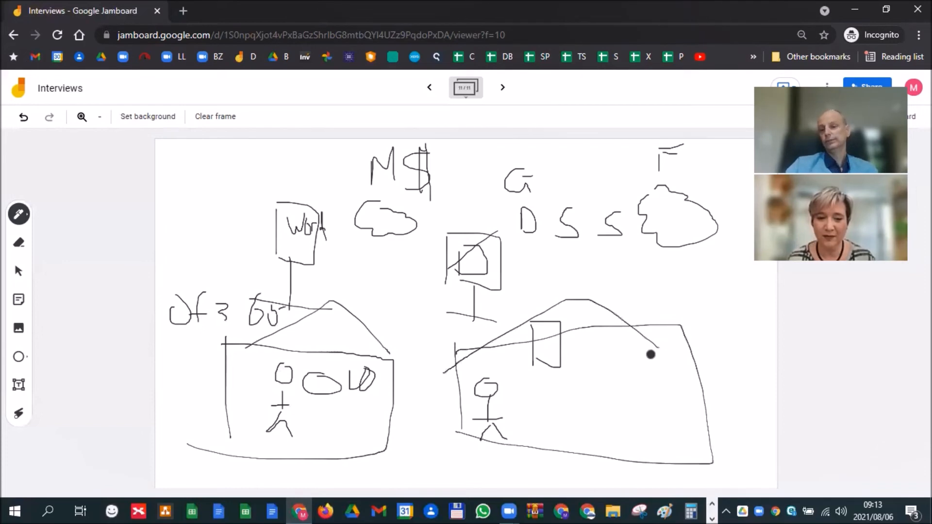
- Label the right building GW, fill it with devices and linked people, connect it to the cloud, and circle M$ and G
left_click_drag(651, 354, 654, 322)
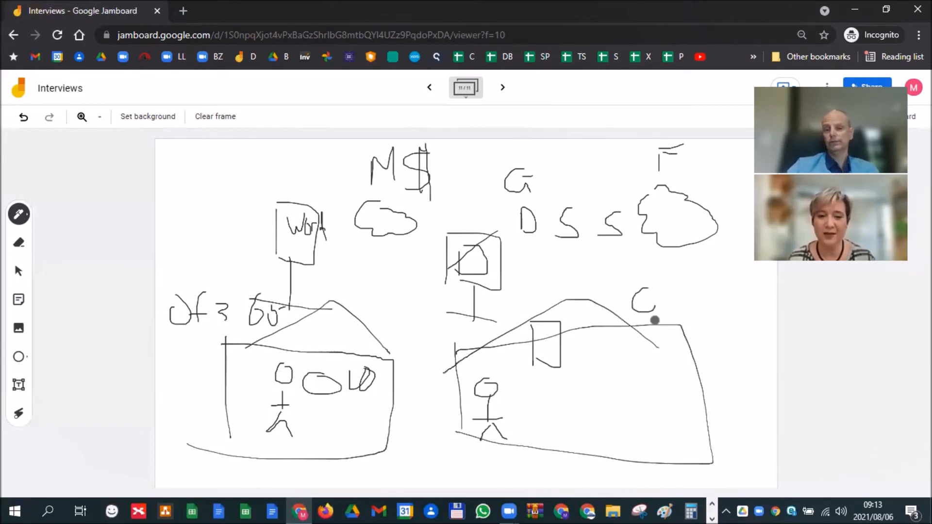
left_click_drag(654, 306, 701, 303)
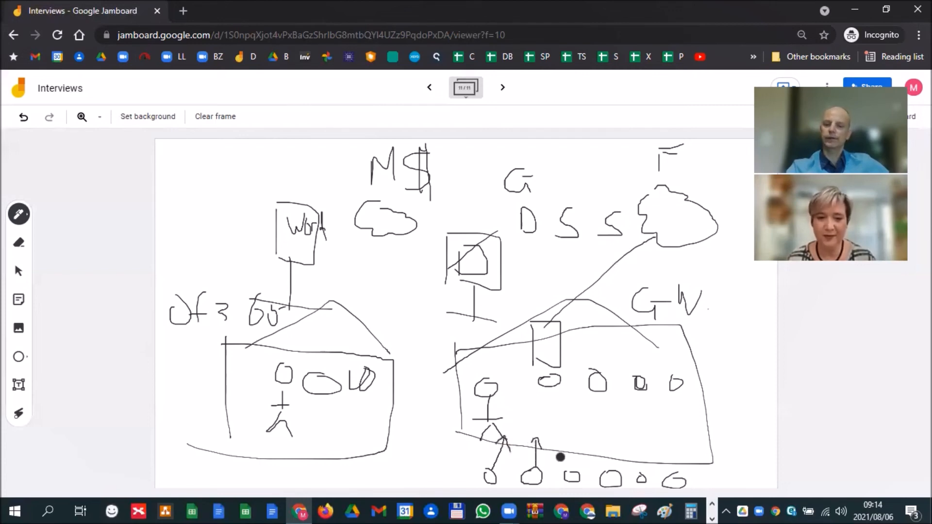
left_click_drag(559, 457, 618, 443)
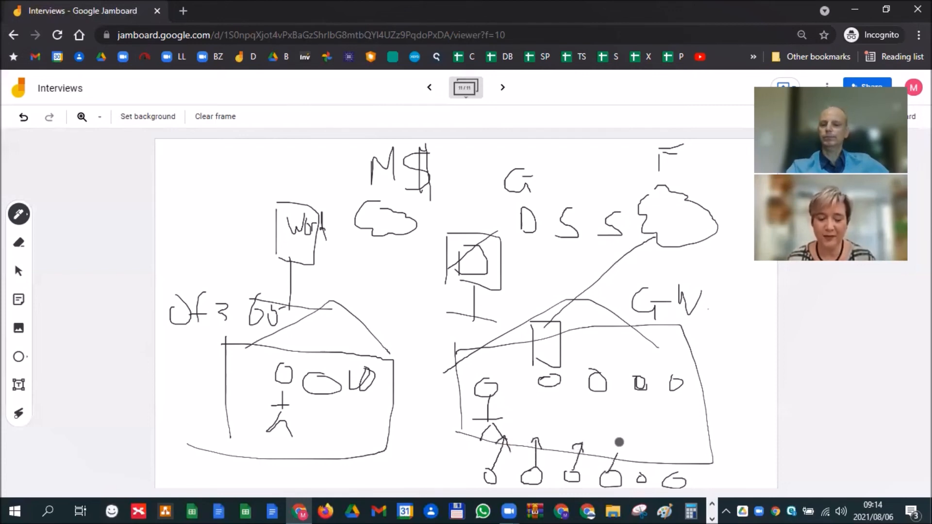
left_click_drag(618, 443, 643, 445)
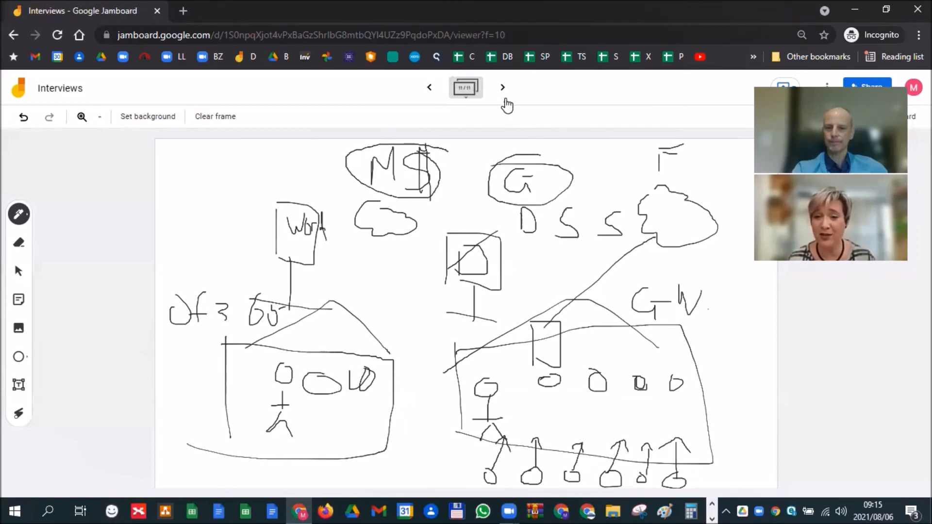
mouse_move(503, 87)
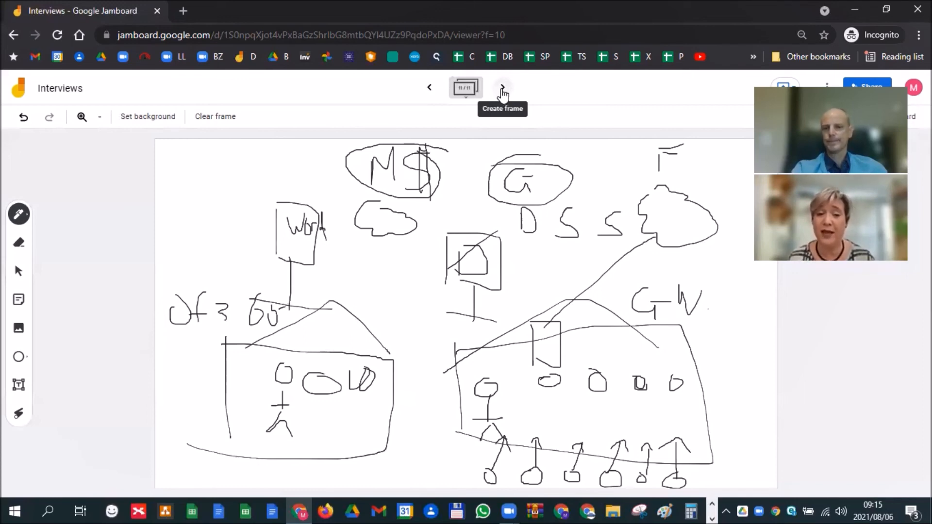
- On a new frame, head two columns MS and G and write M under the G
left_click(502, 87)
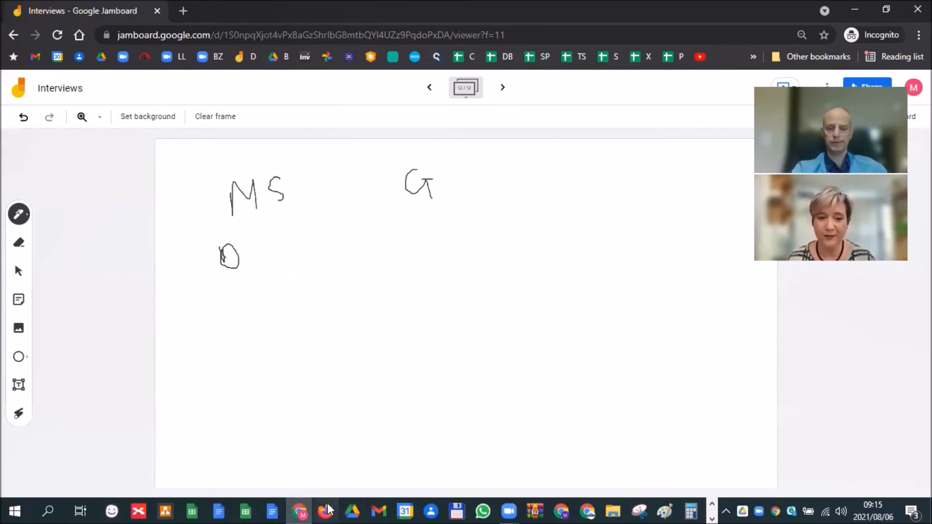
mouse_move(380, 510)
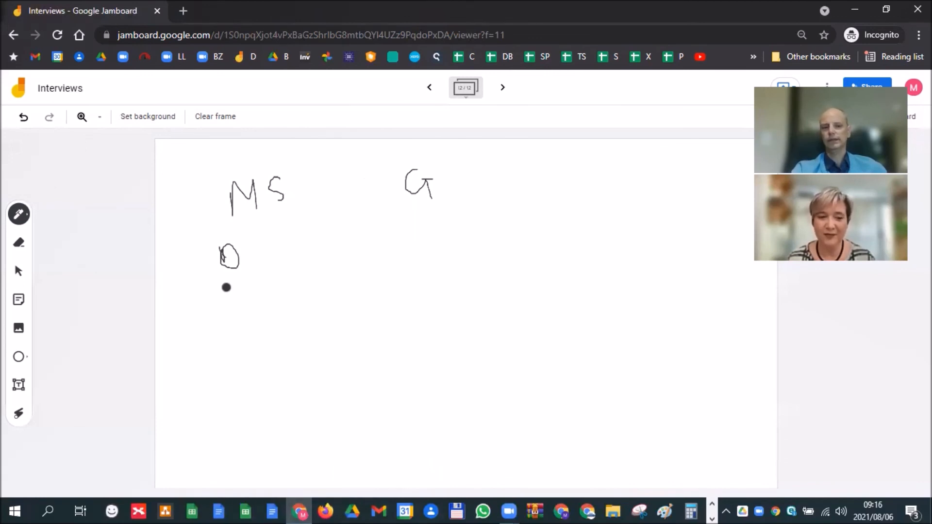
left_click_drag(422, 250, 437, 271)
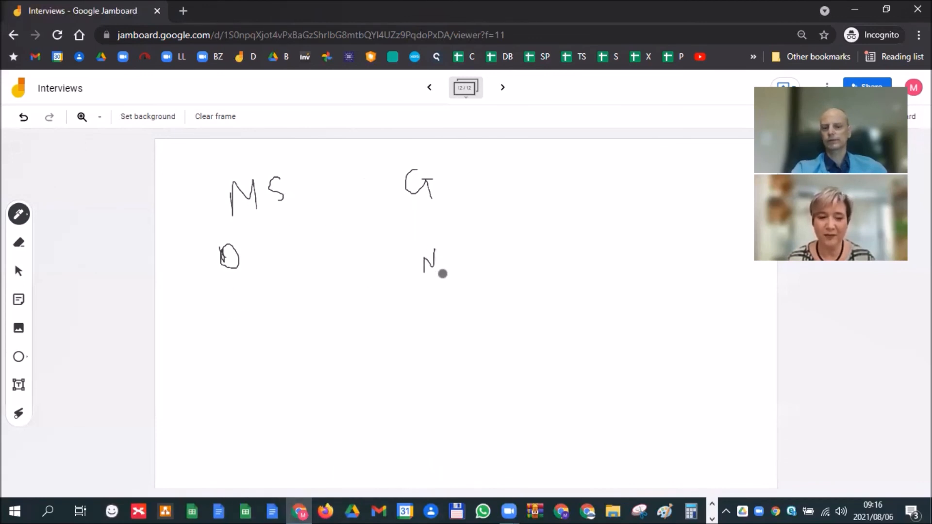
left_click_drag(434, 271, 440, 256)
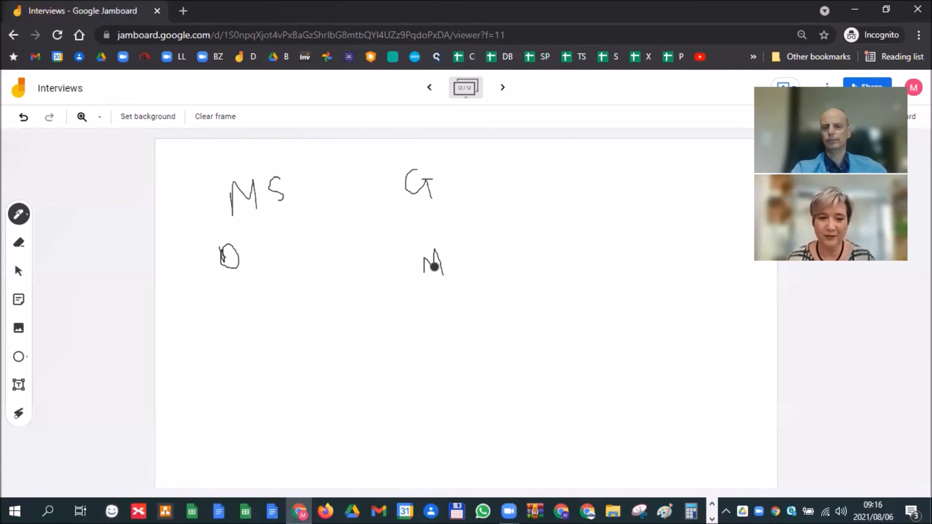